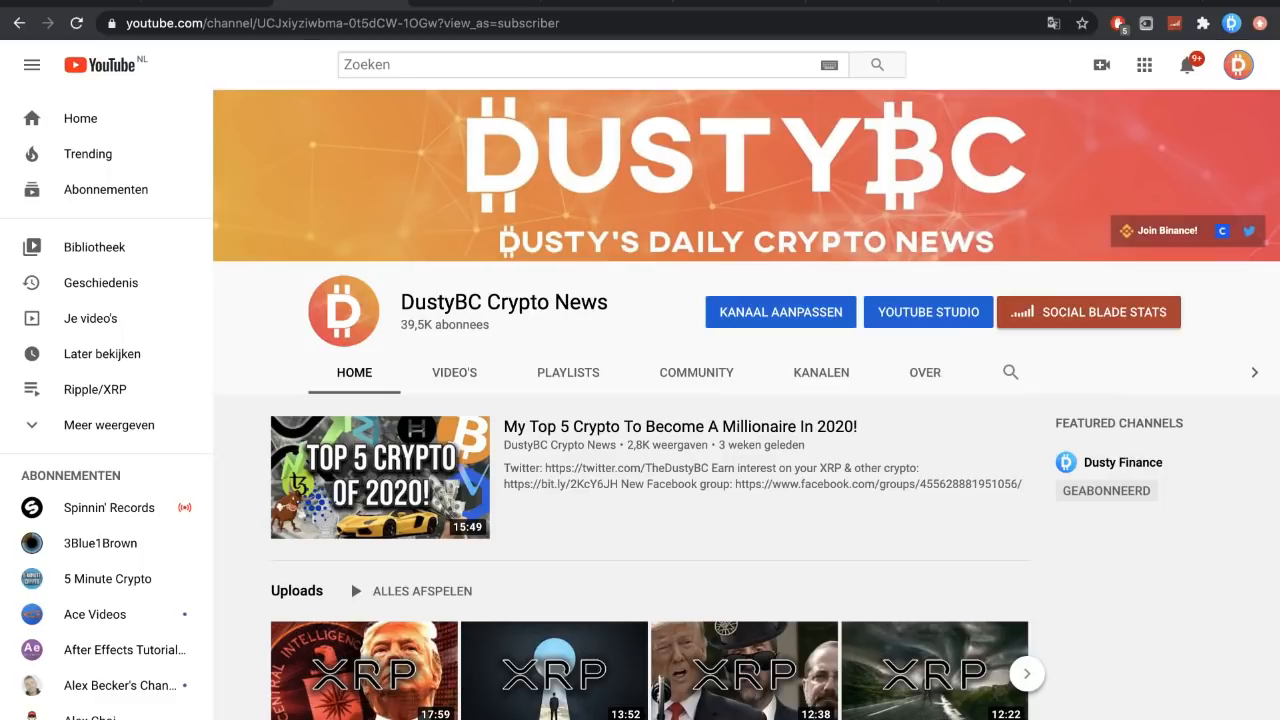
{"action": "mouse_move", "coordinate": [455, 5]}
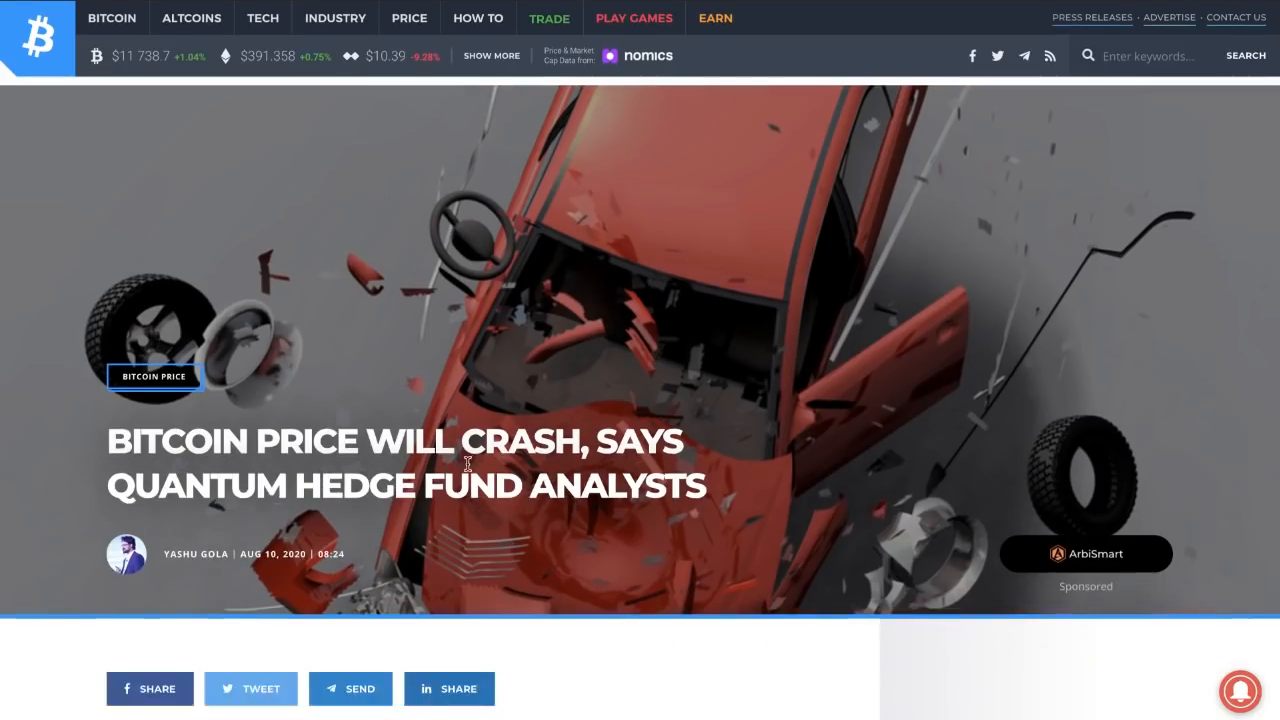
Scroll the Bitcoinist crash article to its summary points on a possible drop toward $6,000.
{"action": "scroll", "scroll_direction": "down", "scroll_amount": 3}
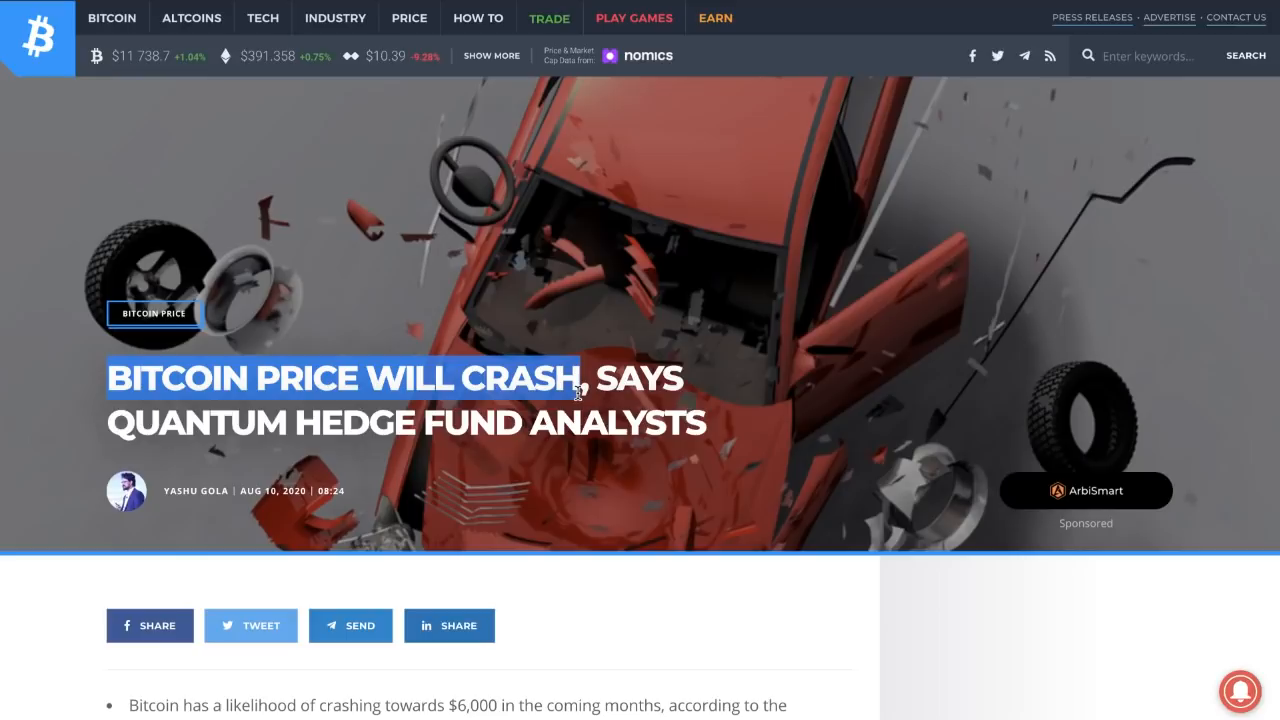
{"action": "scroll", "scroll_direction": "down", "scroll_amount": 3}
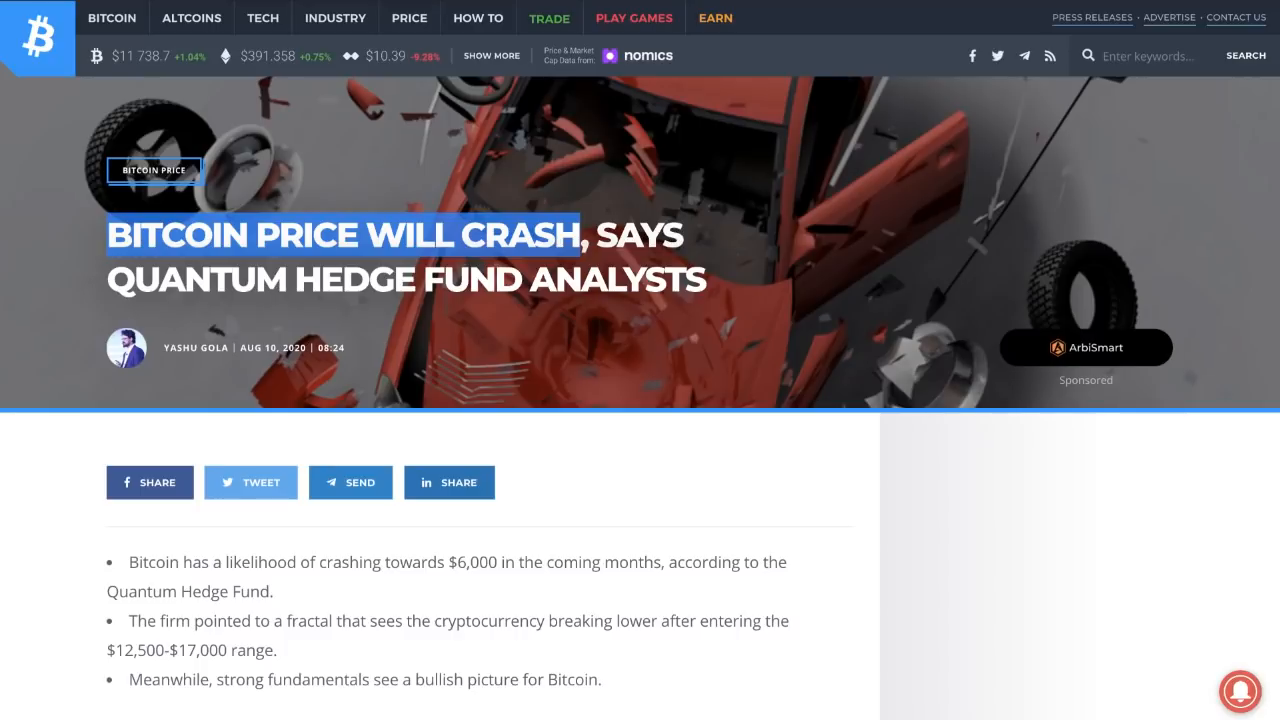
Scroll past the analysis charts and quotes to the Contrarian Bitcoin Predictions section.
{"action": "scroll", "scroll_direction": "down", "scroll_amount": 3}
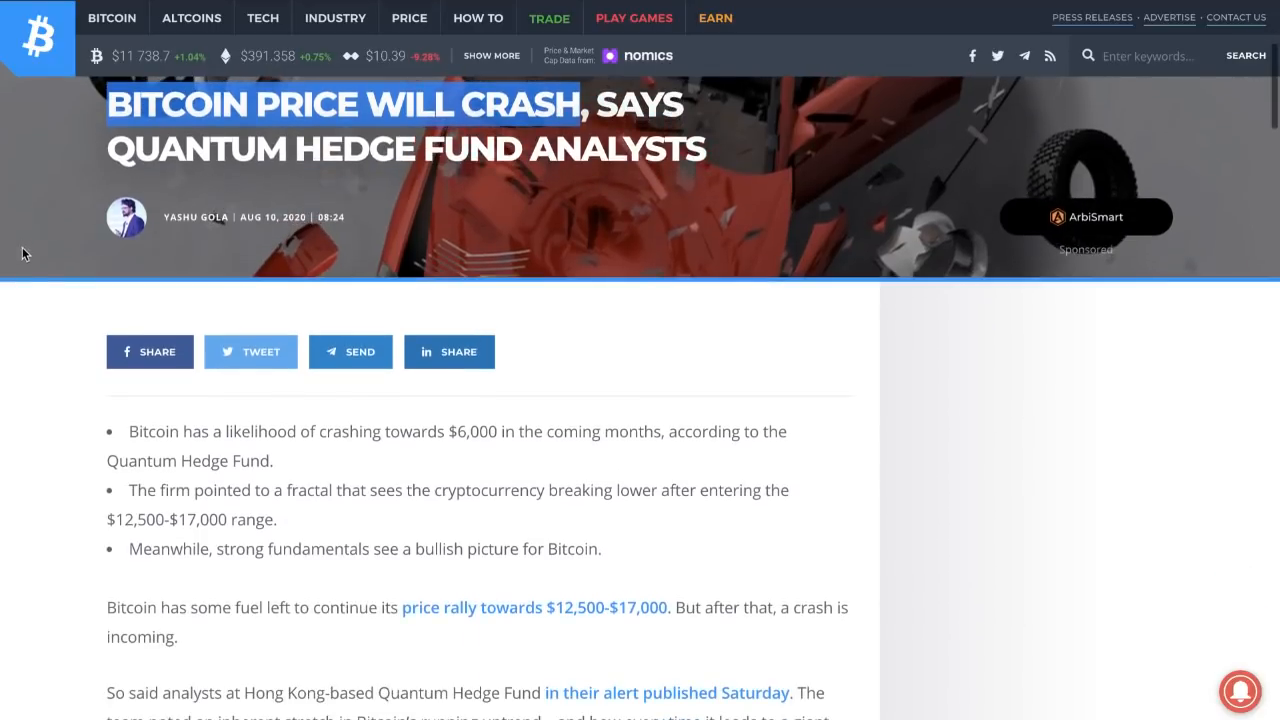
{"action": "scroll", "scroll_direction": "down", "scroll_amount": 3}
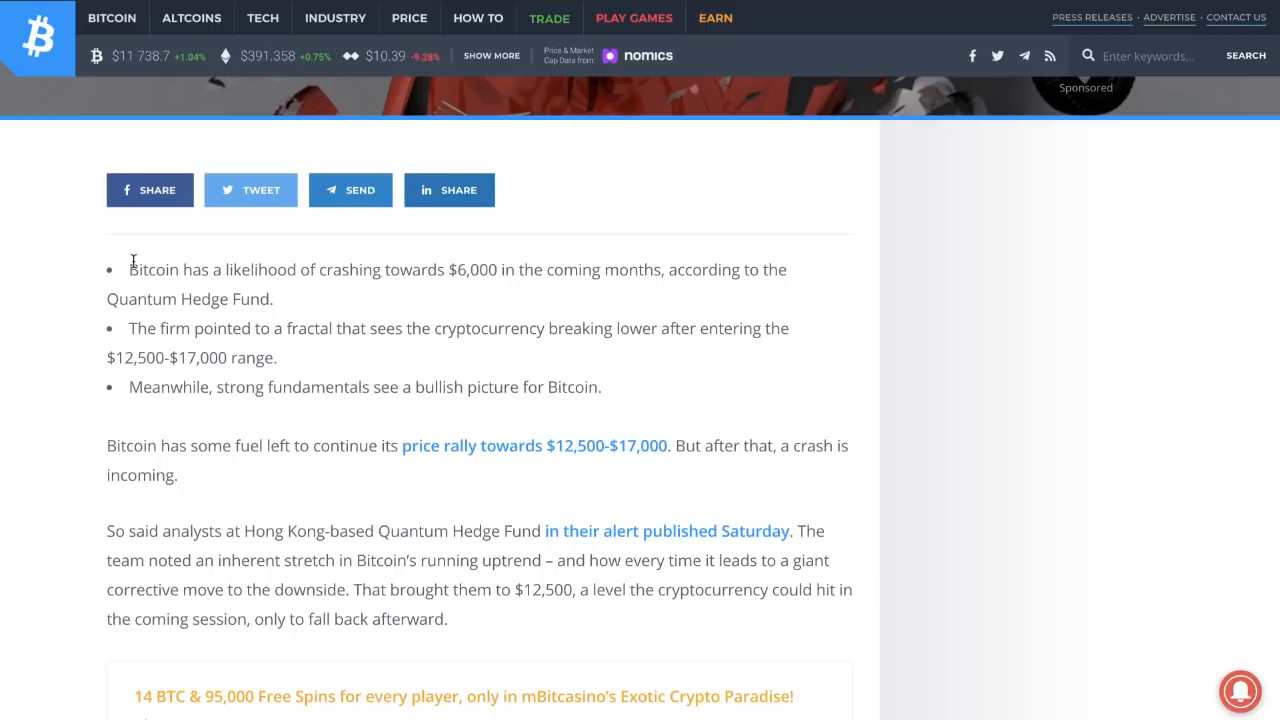
{"action": "mouse_move", "coordinate": [135, 568]}
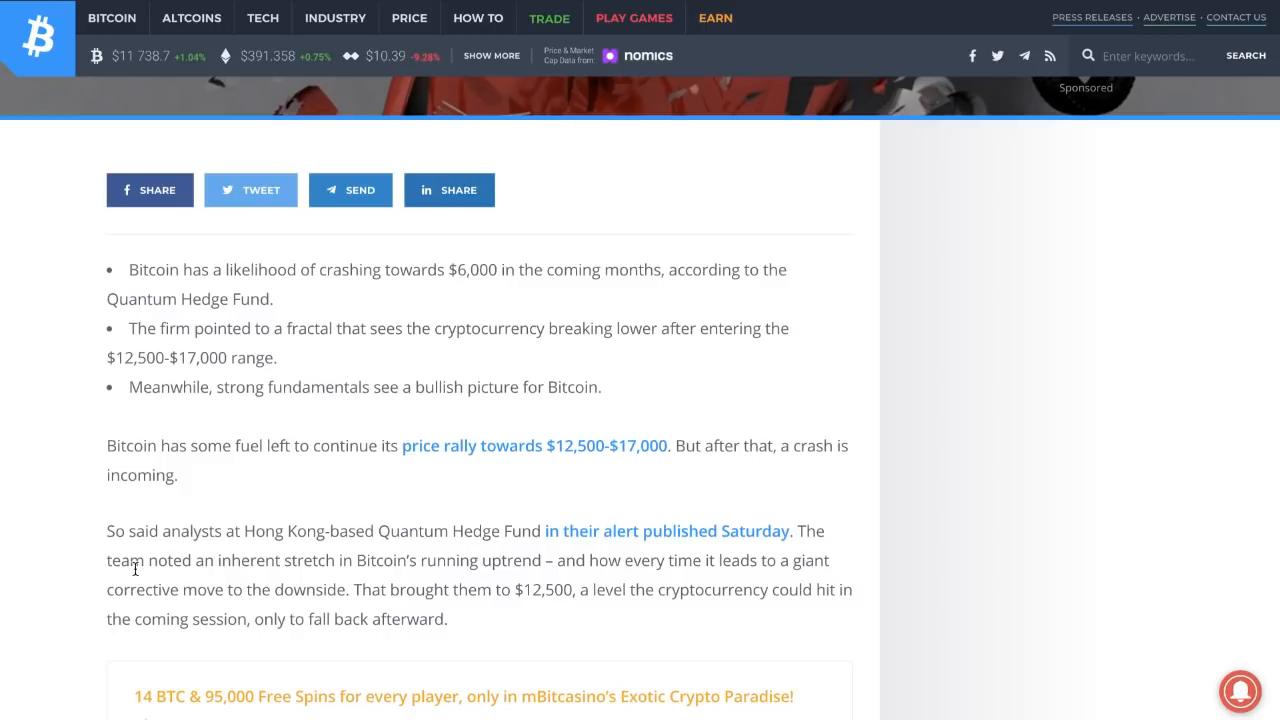
{"action": "scroll", "scroll_direction": "down", "scroll_amount": 3}
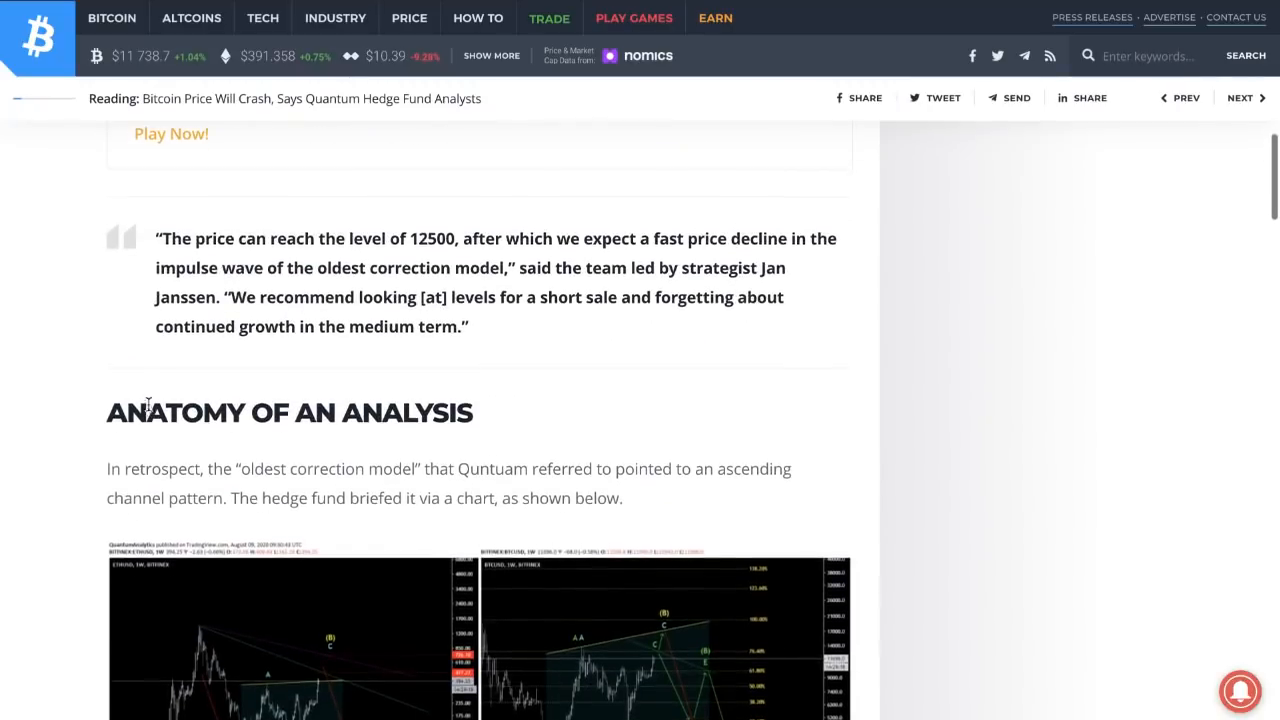
{"action": "scroll", "scroll_direction": "down", "scroll_amount": 3}
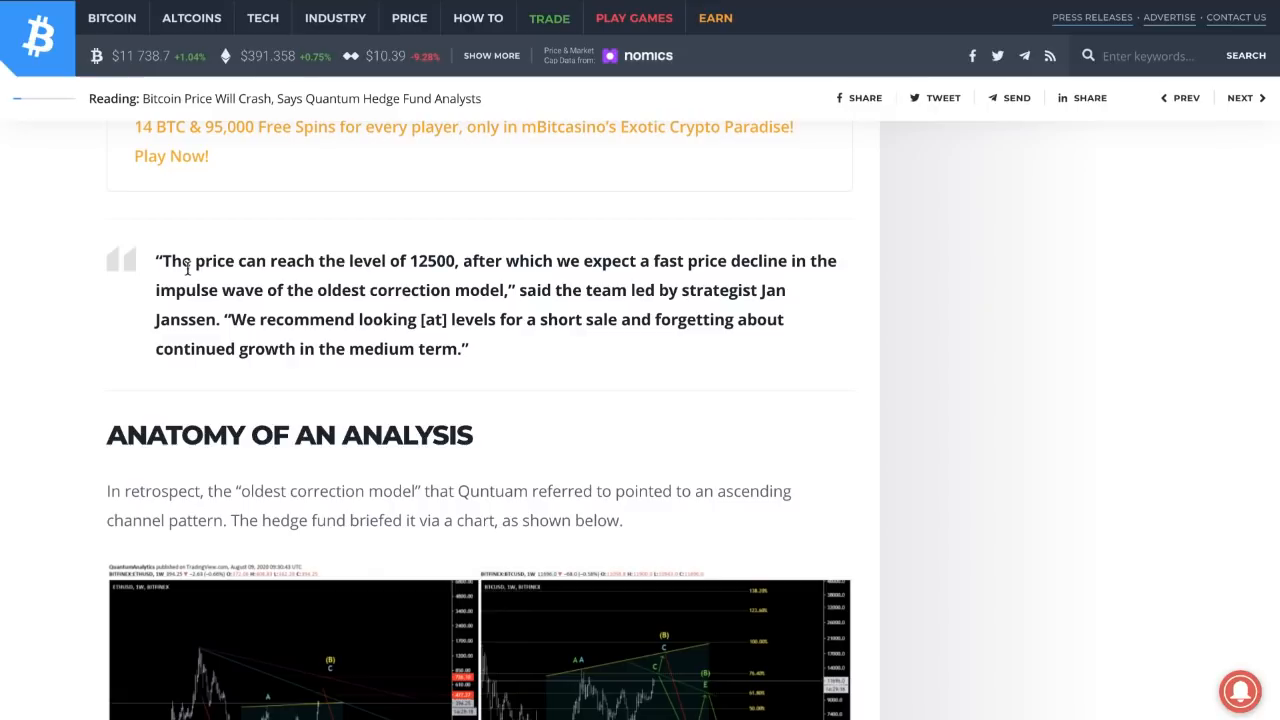
{"action": "scroll", "scroll_direction": "down", "scroll_amount": 3}
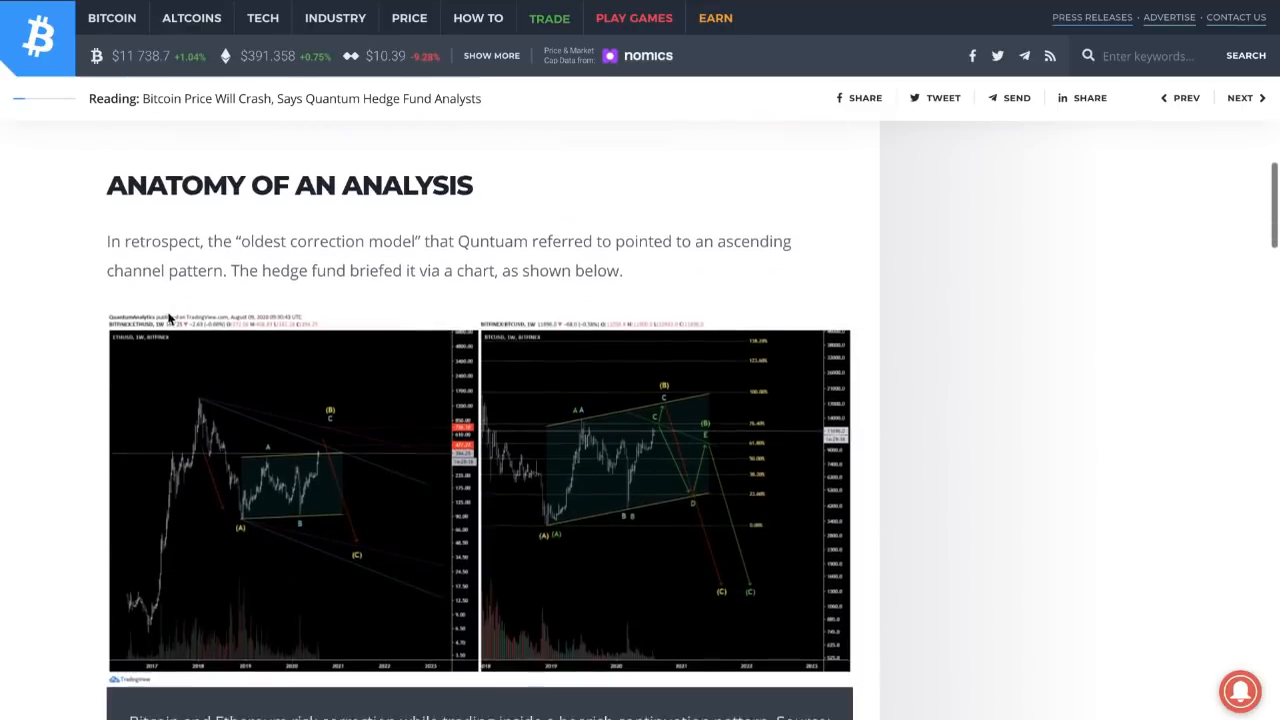
{"action": "scroll", "scroll_direction": "down", "scroll_amount": 3}
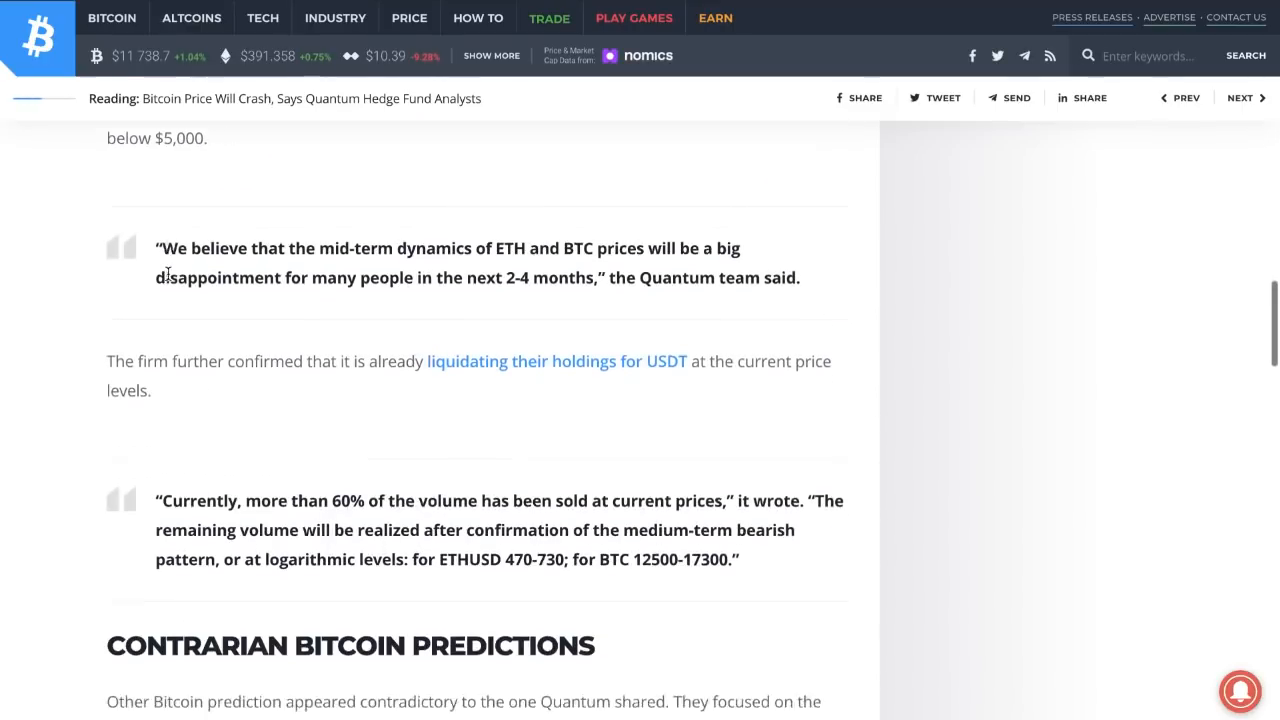
{"action": "scroll", "scroll_direction": "down", "scroll_amount": 3}
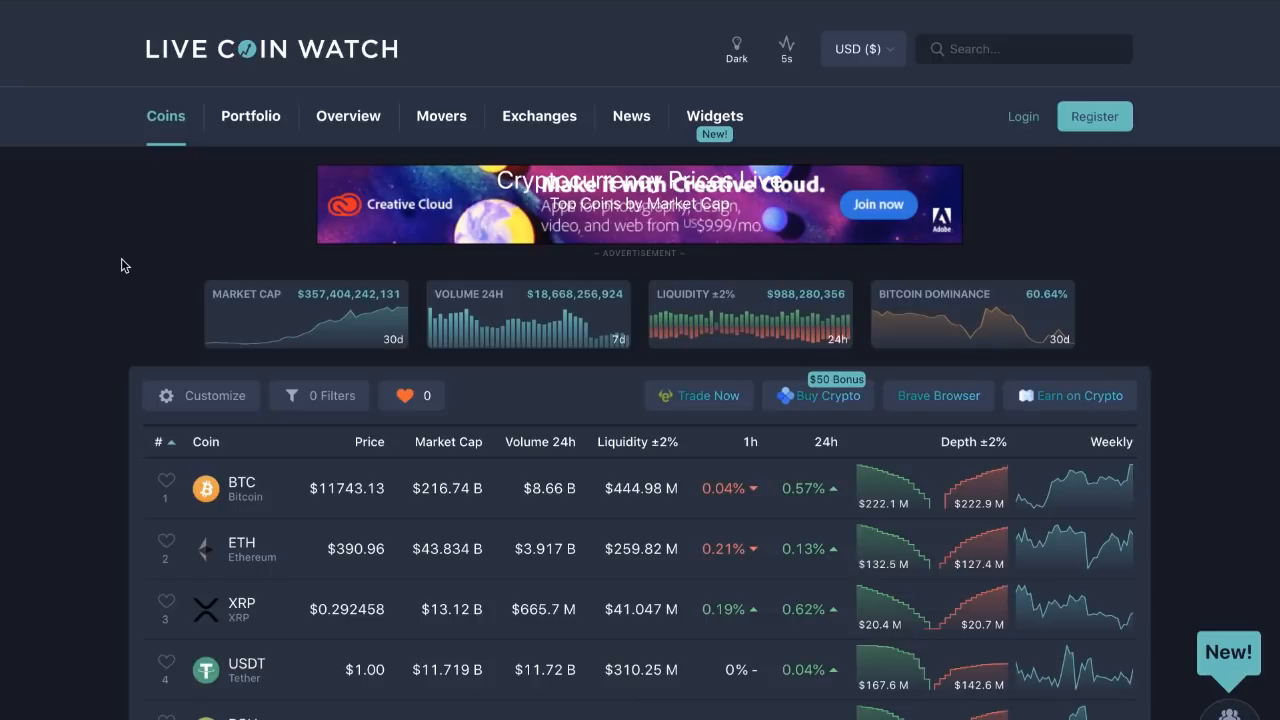
{"action": "mouse_move", "coordinate": [75, 278]}
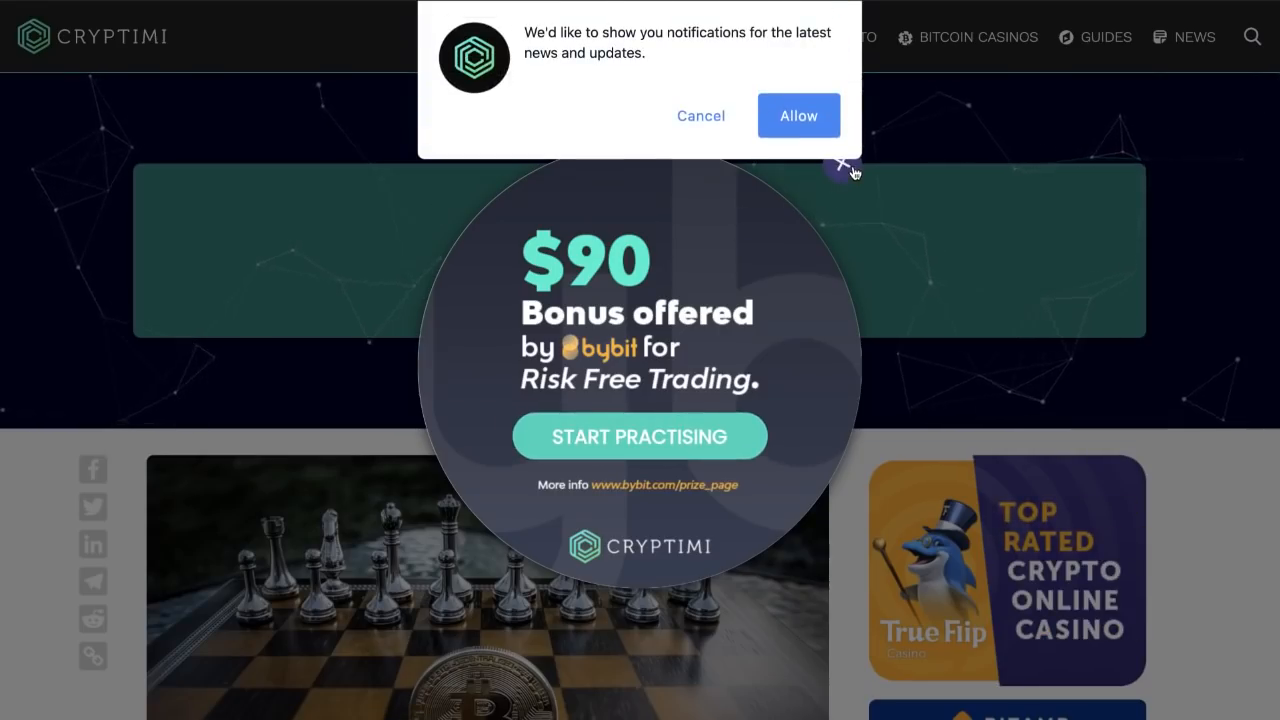
Dismiss Cryptimi's bonus offer popup and scroll through 'The Next Big Cryptocurrency' article.
{"action": "left_click", "coordinate": [845, 165]}
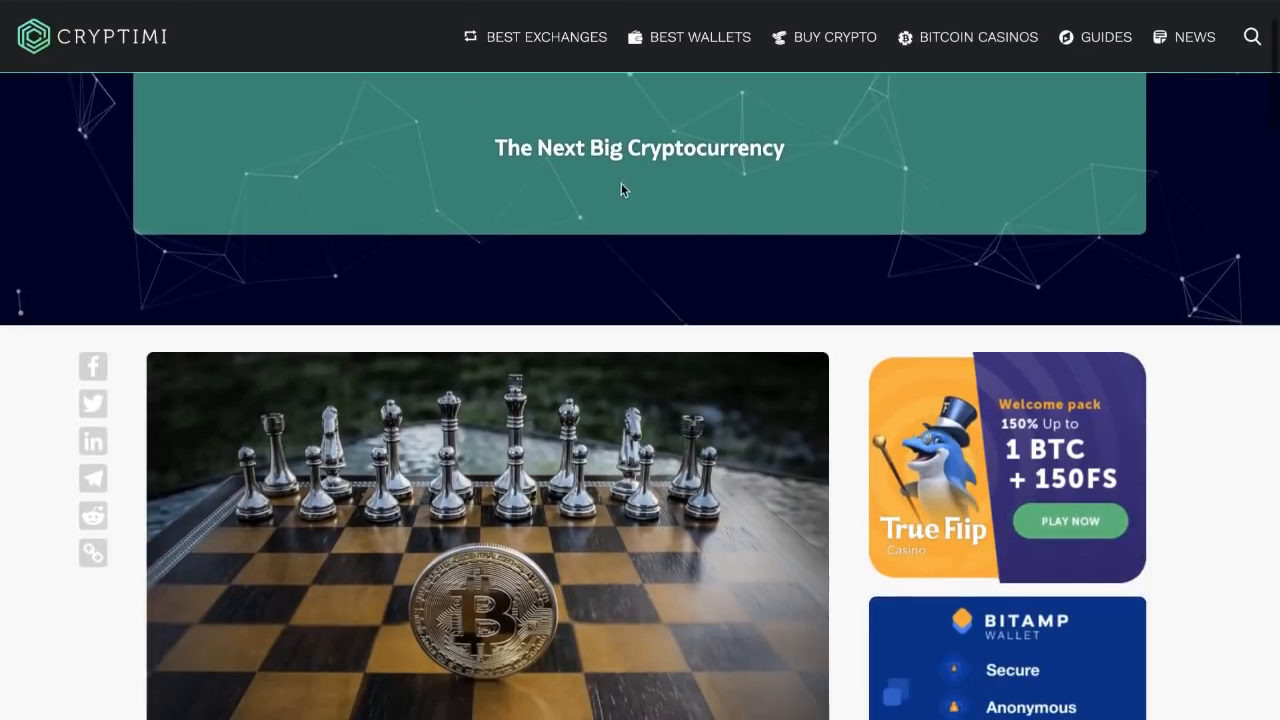
{"action": "scroll", "scroll_direction": "down", "scroll_amount": 3}
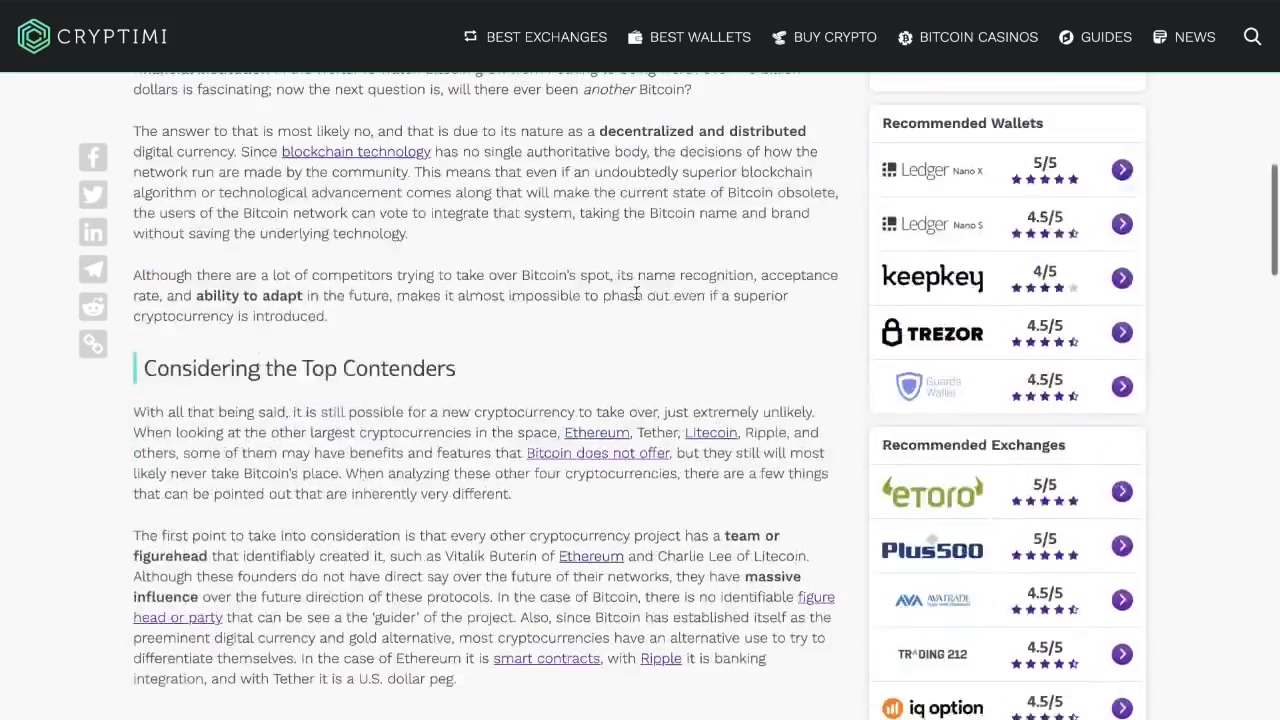
{"action": "scroll", "scroll_direction": "down", "scroll_amount": 3}
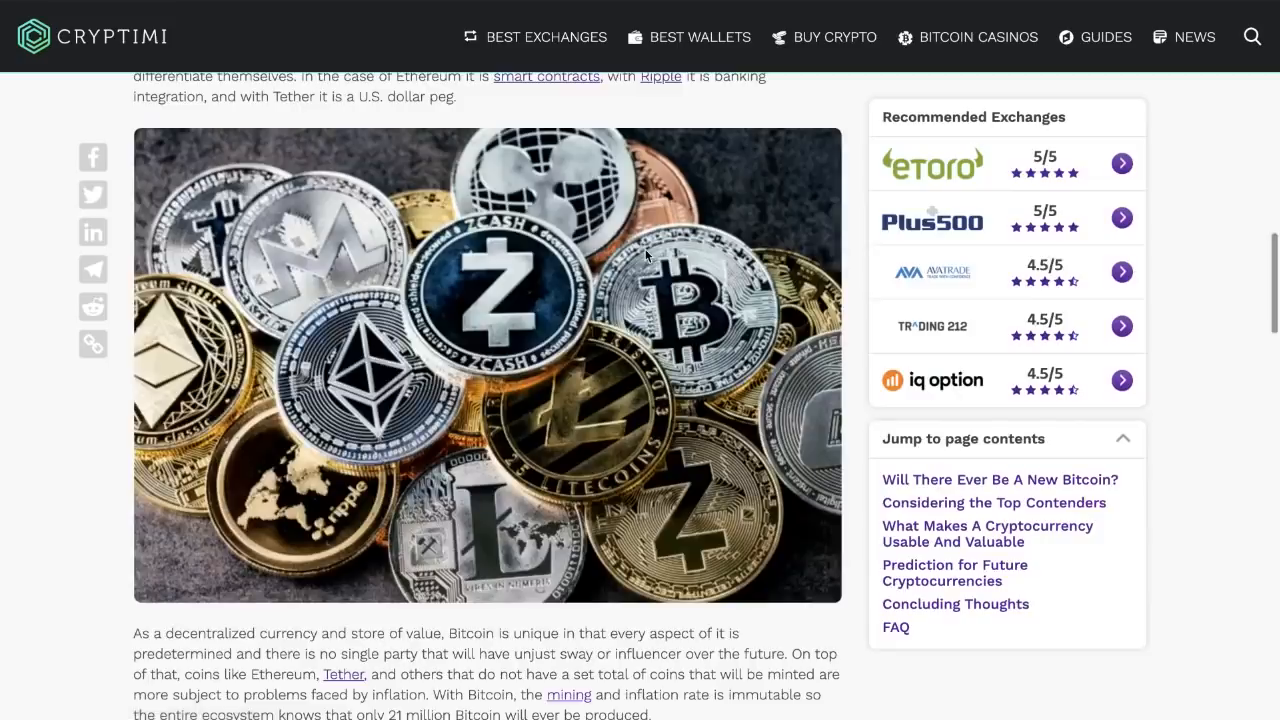
{"action": "scroll", "scroll_direction": "down", "scroll_amount": 3}
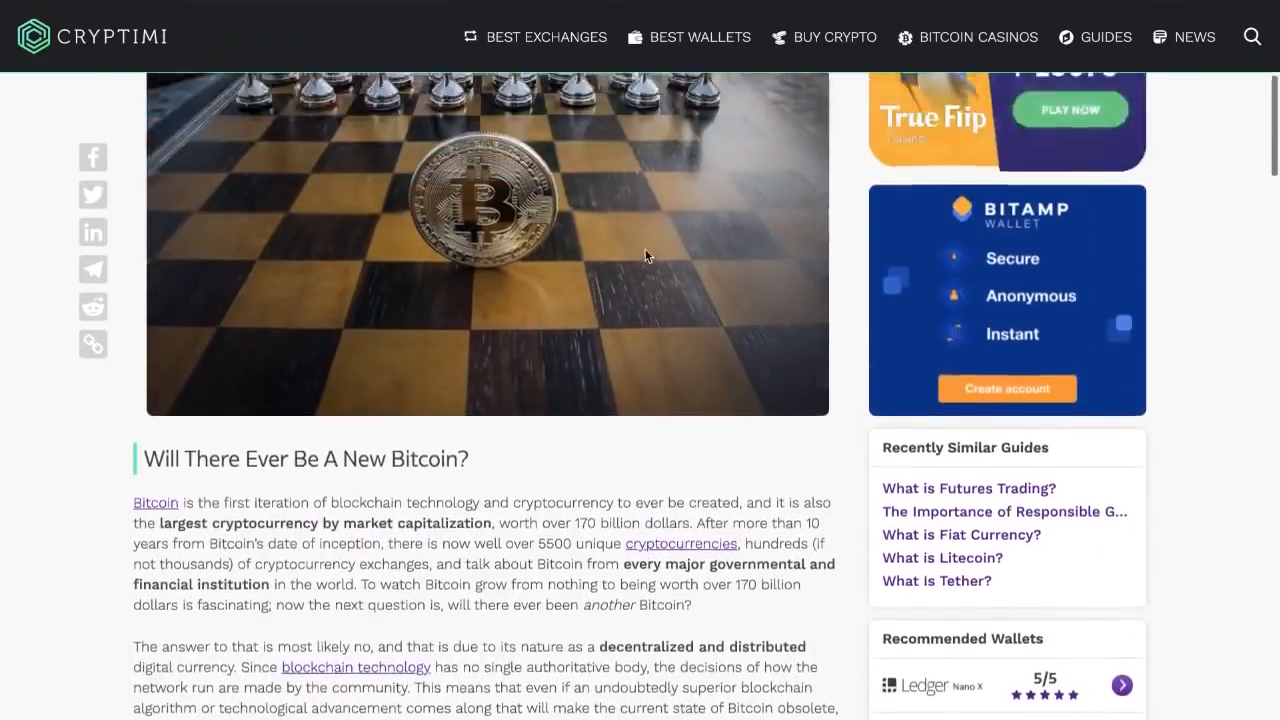
{"action": "scroll", "scroll_direction": "up", "scroll_amount": 3}
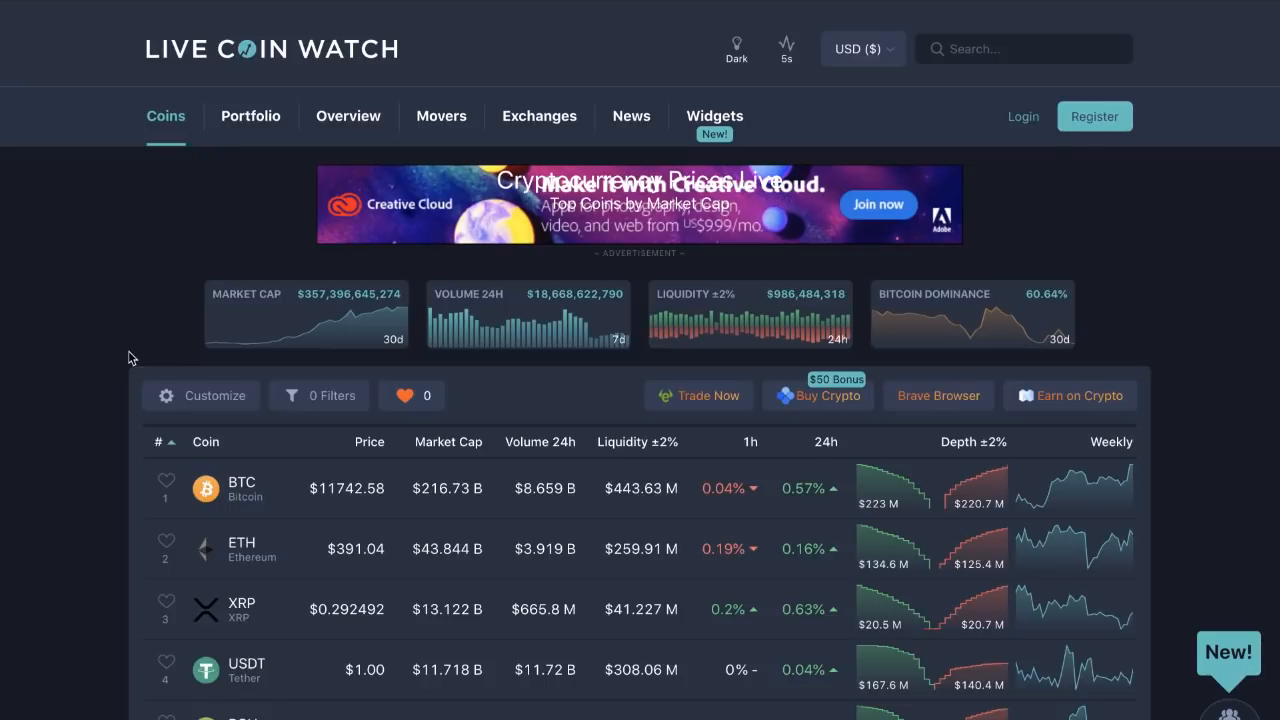
Scroll through the Live Coin Watch table of top coins by market cap.
{"action": "scroll", "scroll_direction": "down", "scroll_amount": 3}
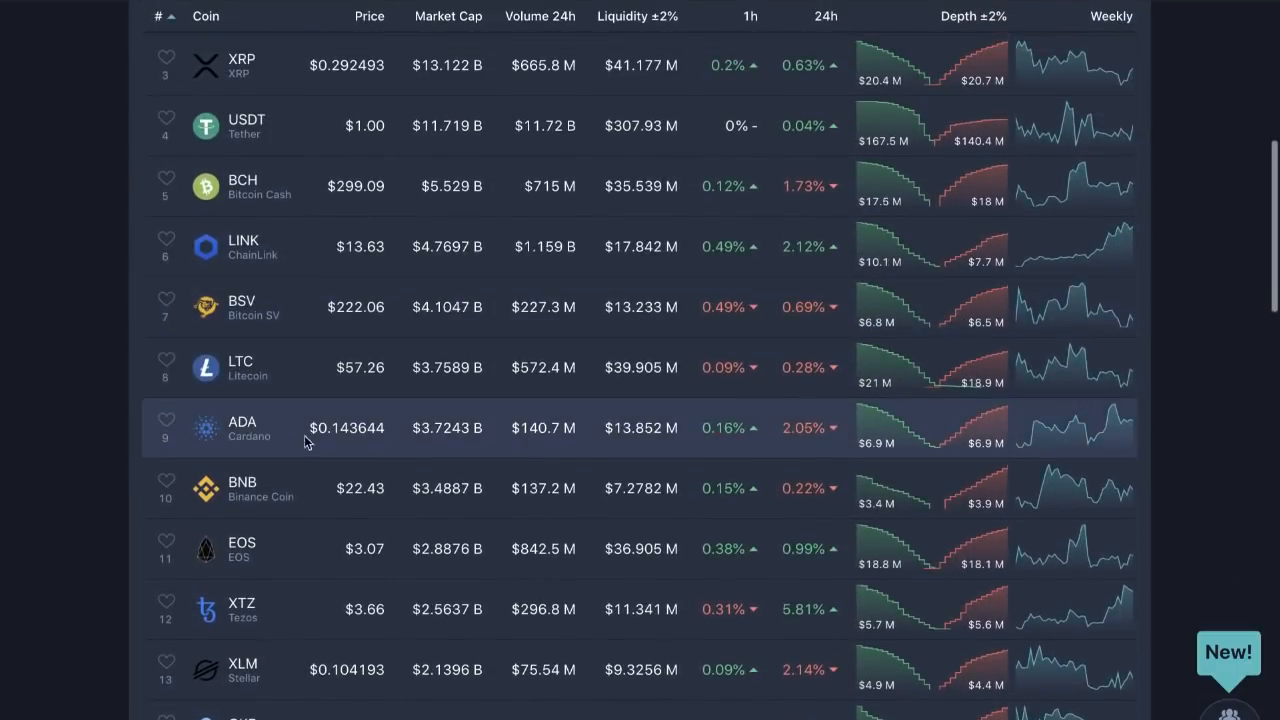
{"action": "scroll", "scroll_direction": "up", "scroll_amount": 3}
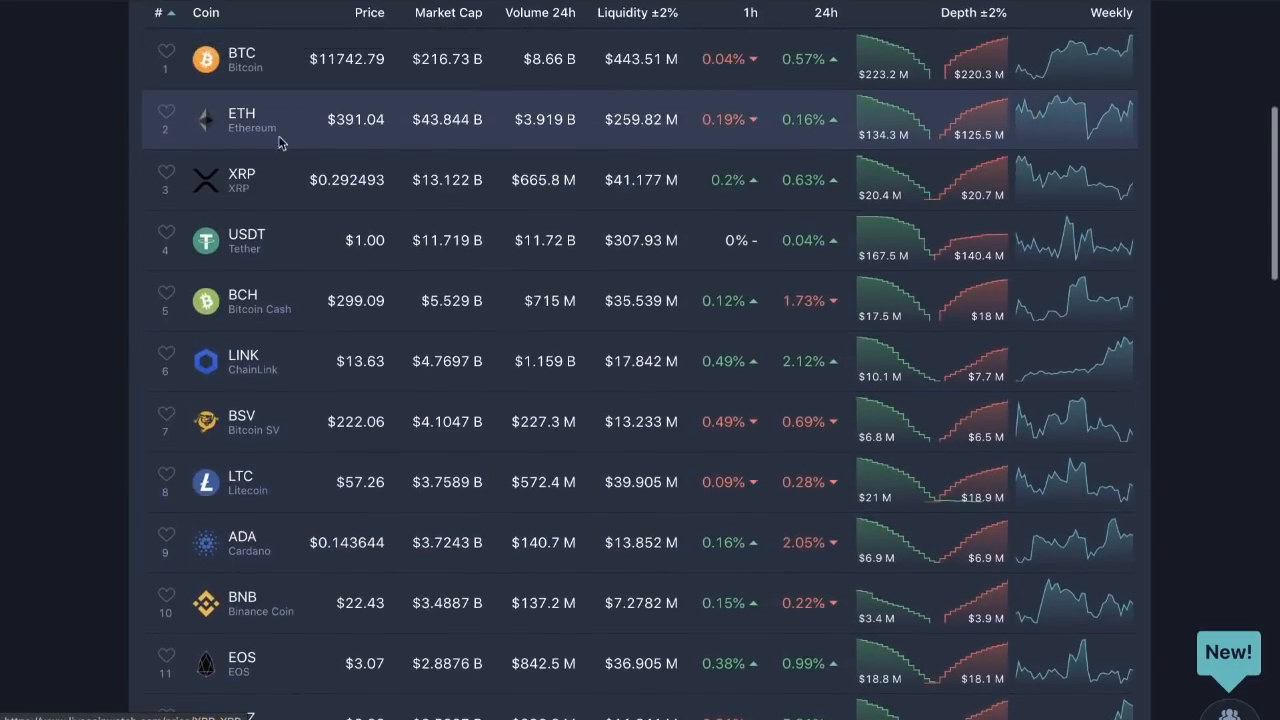
{"action": "scroll", "scroll_direction": "down", "scroll_amount": 3}
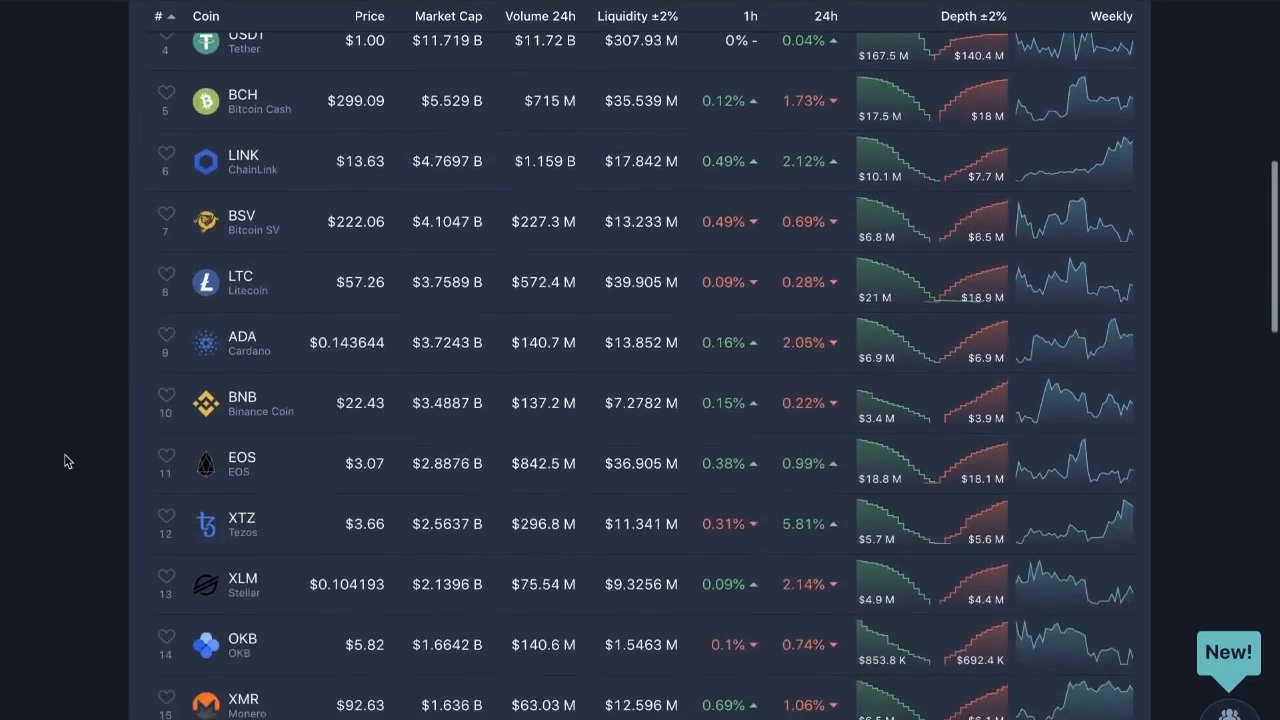
{"action": "scroll", "scroll_direction": "down", "scroll_amount": 3}
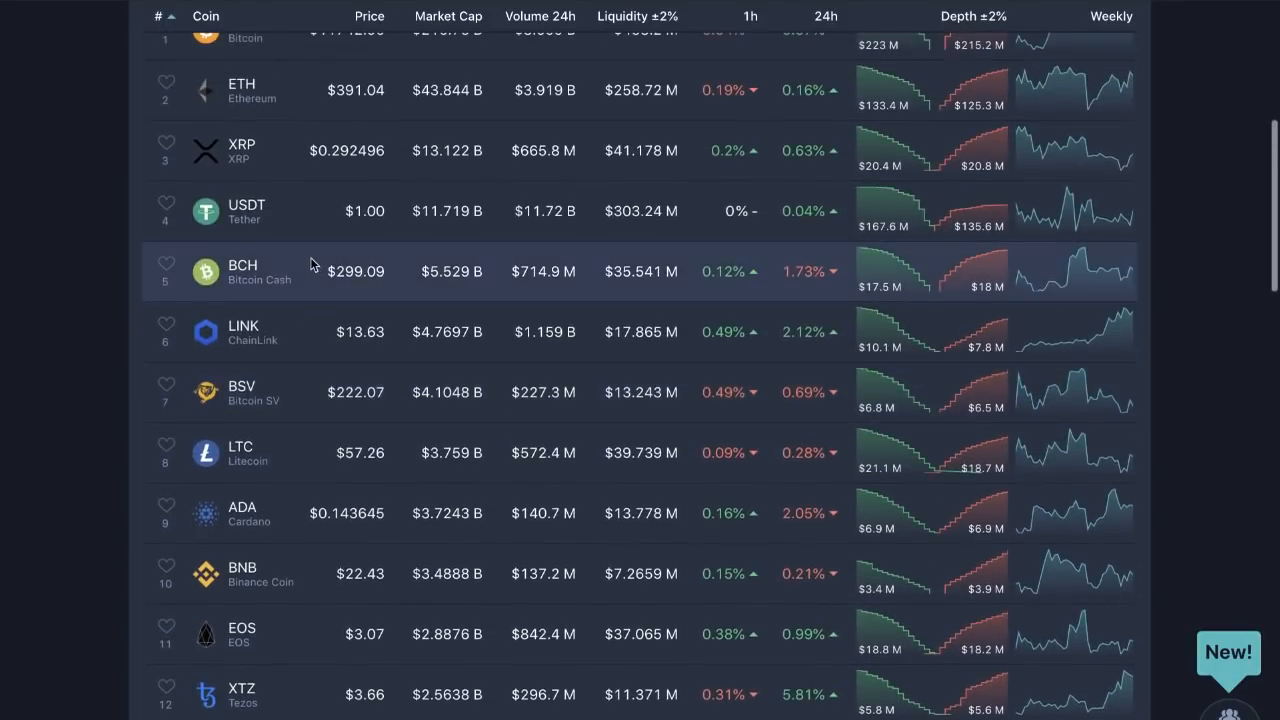
{"action": "scroll", "scroll_direction": "down", "scroll_amount": 3}
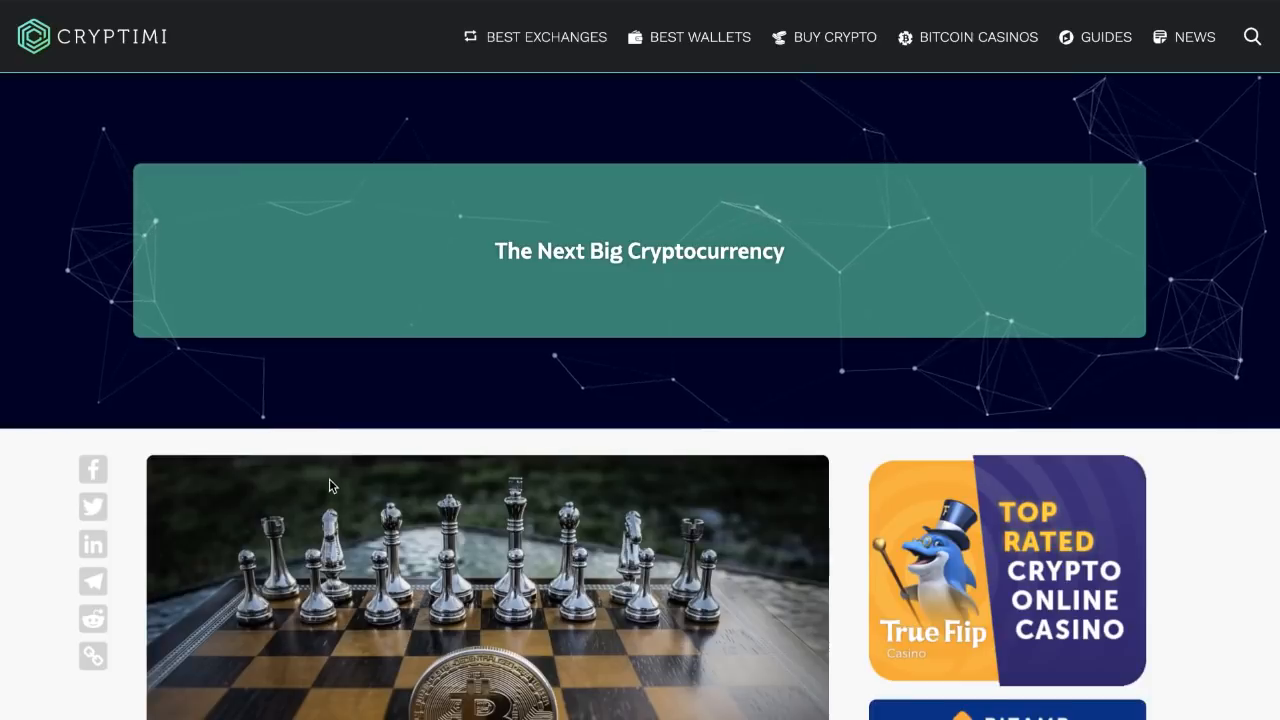
Scroll through the ZyCrypto article on Kiyosaki calling Bitcoin 'the fastest horse'.
{"action": "scroll", "scroll_direction": "down", "scroll_amount": 3}
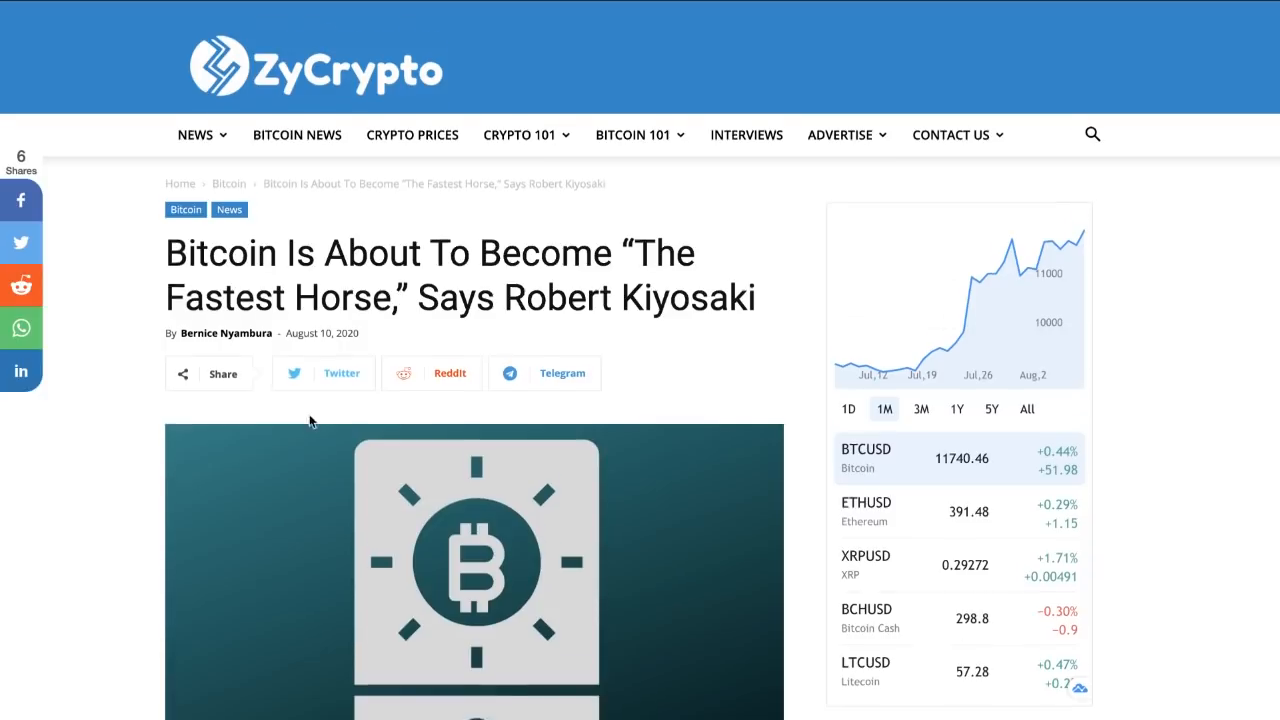
{"action": "scroll", "scroll_direction": "down", "scroll_amount": 3}
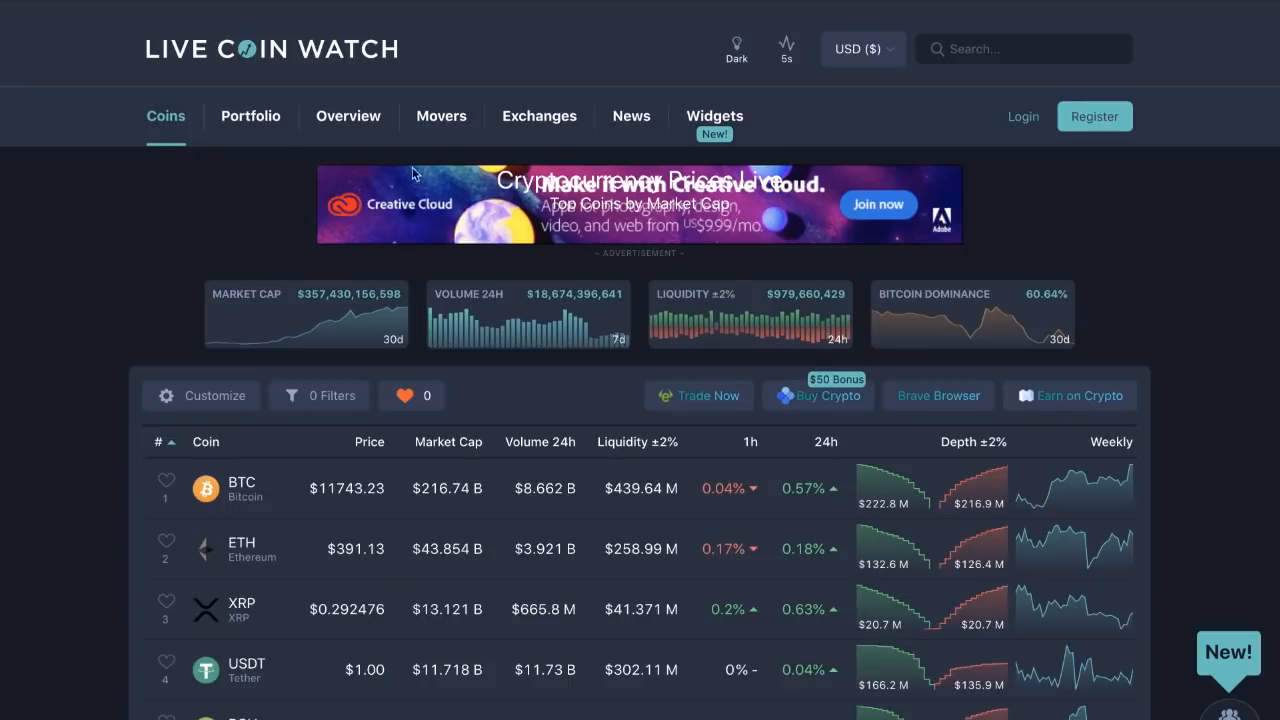
{"action": "mouse_move", "coordinate": [135, 180]}
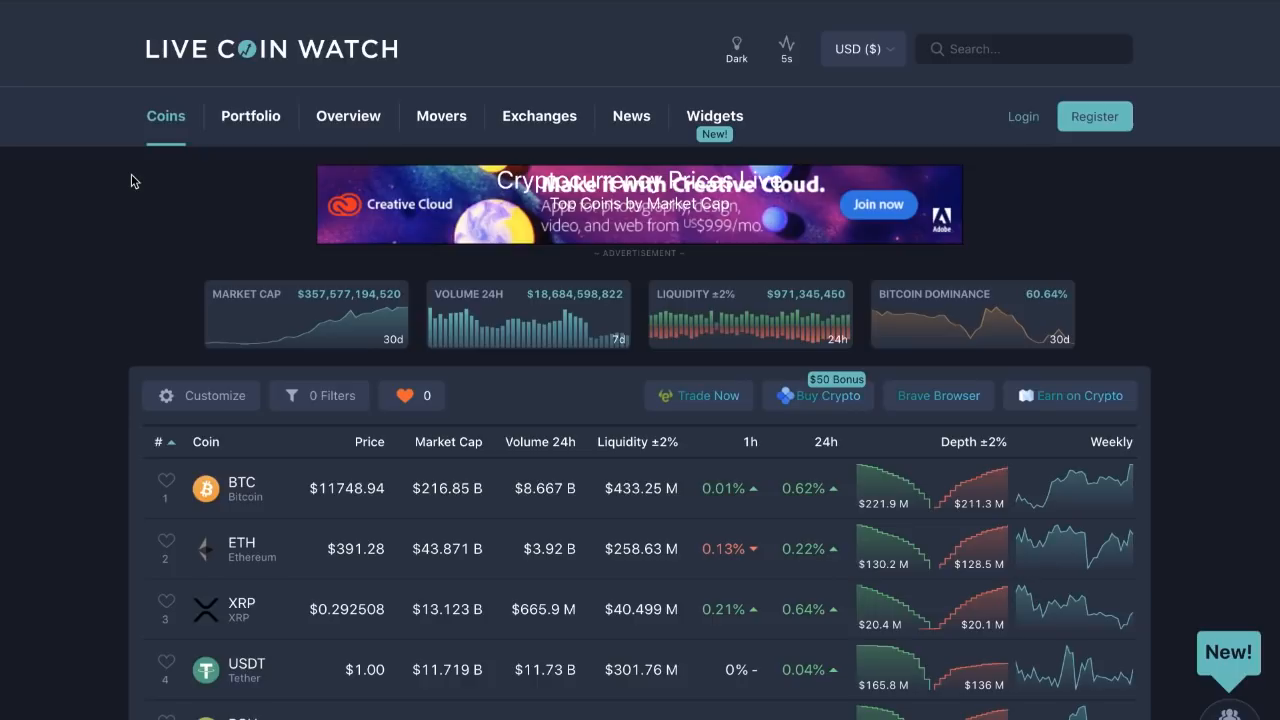
{"action": "mouse_move", "coordinate": [575, 5]}
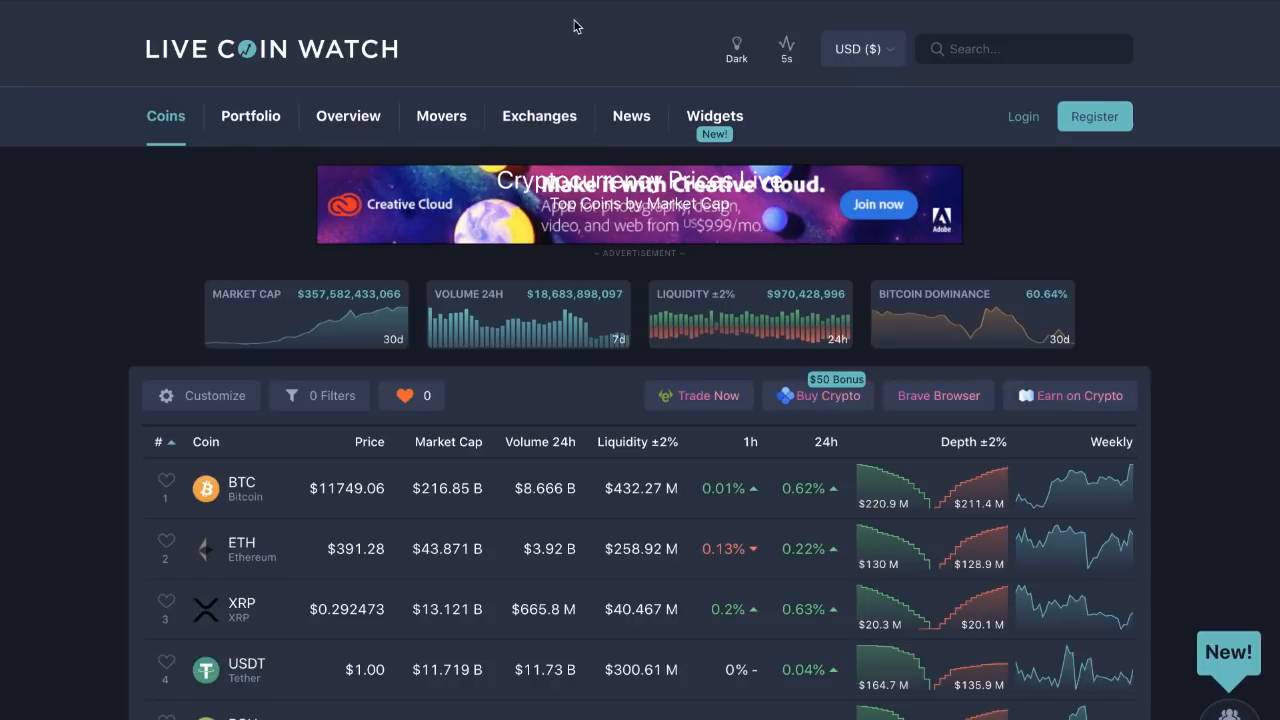
{"action": "mouse_move", "coordinate": [590, 23]}
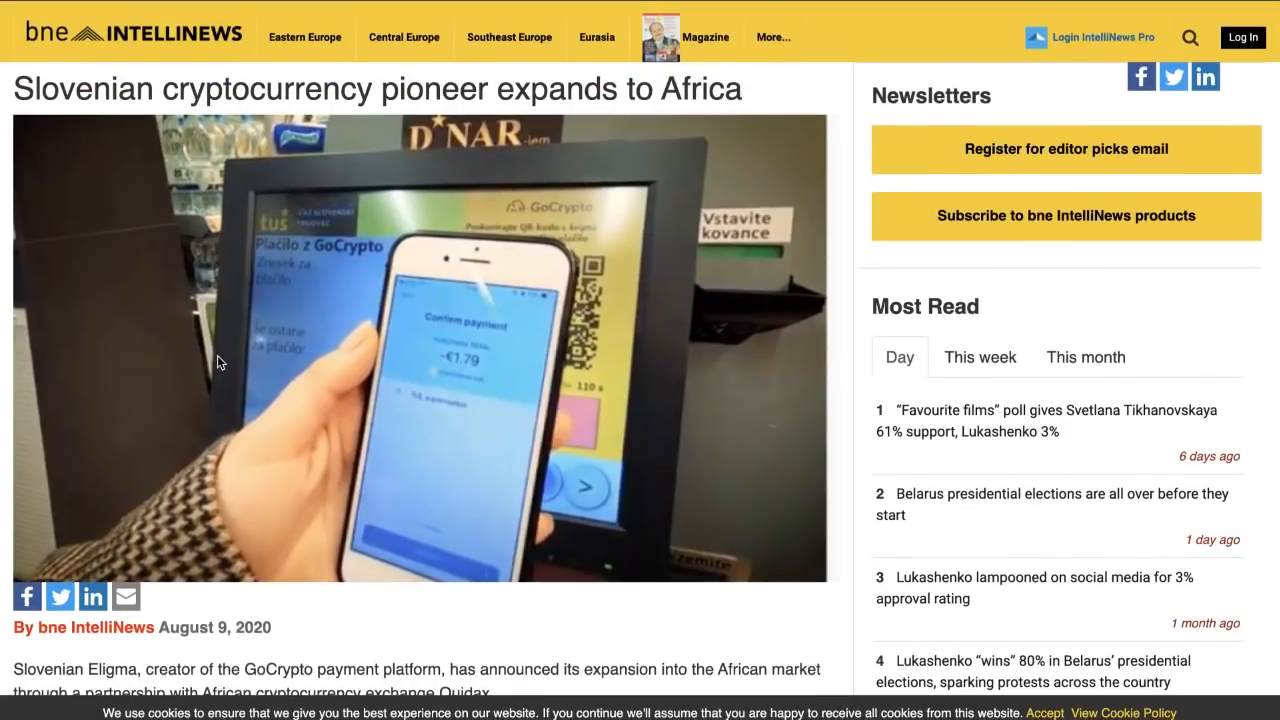
Close the 'Register to bne IntelliNews' popup and scroll through the GoCrypto Africa article.
{"action": "scroll", "scroll_direction": "down", "scroll_amount": 3}
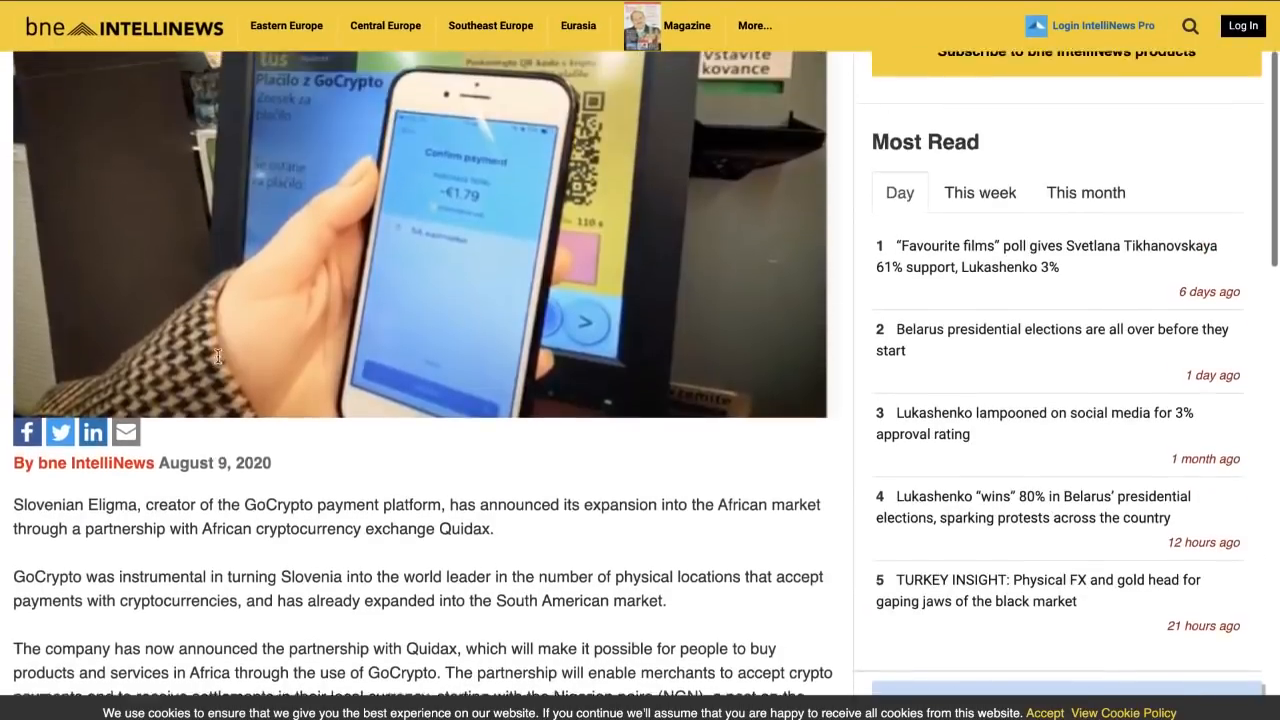
{"action": "scroll", "scroll_direction": "down", "scroll_amount": 3}
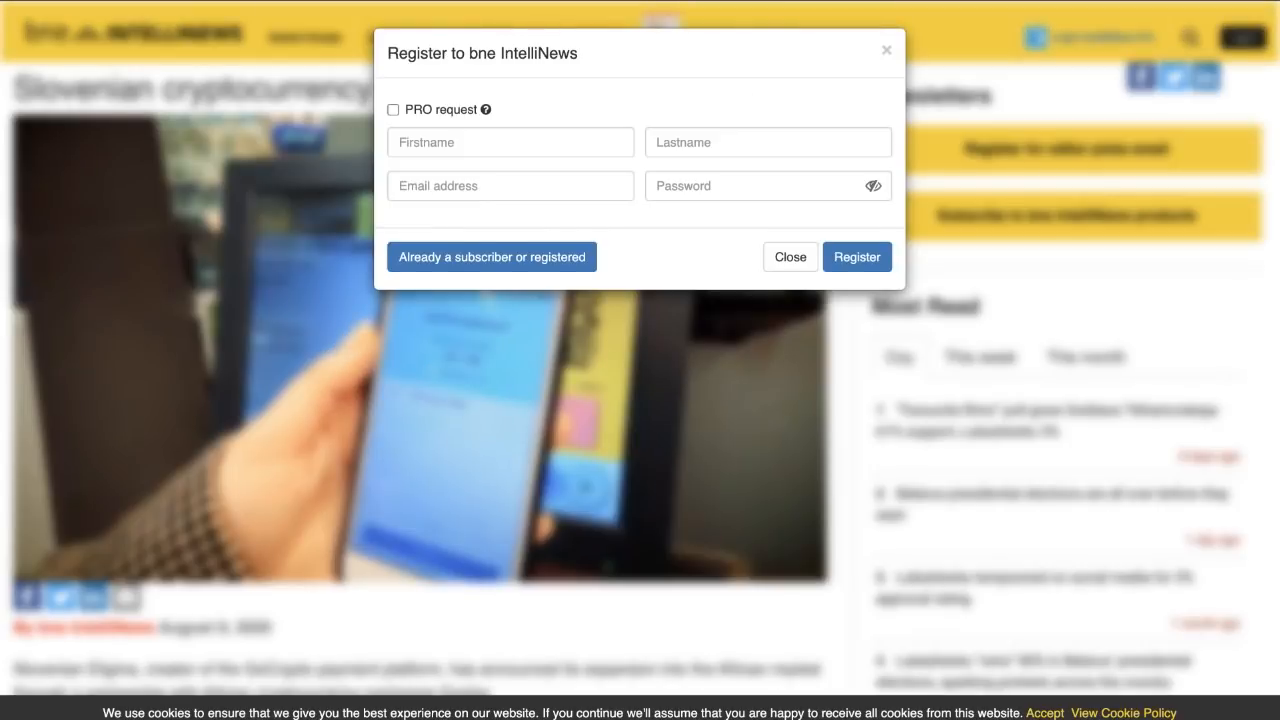
{"action": "mouse_move", "coordinate": [855, 89]}
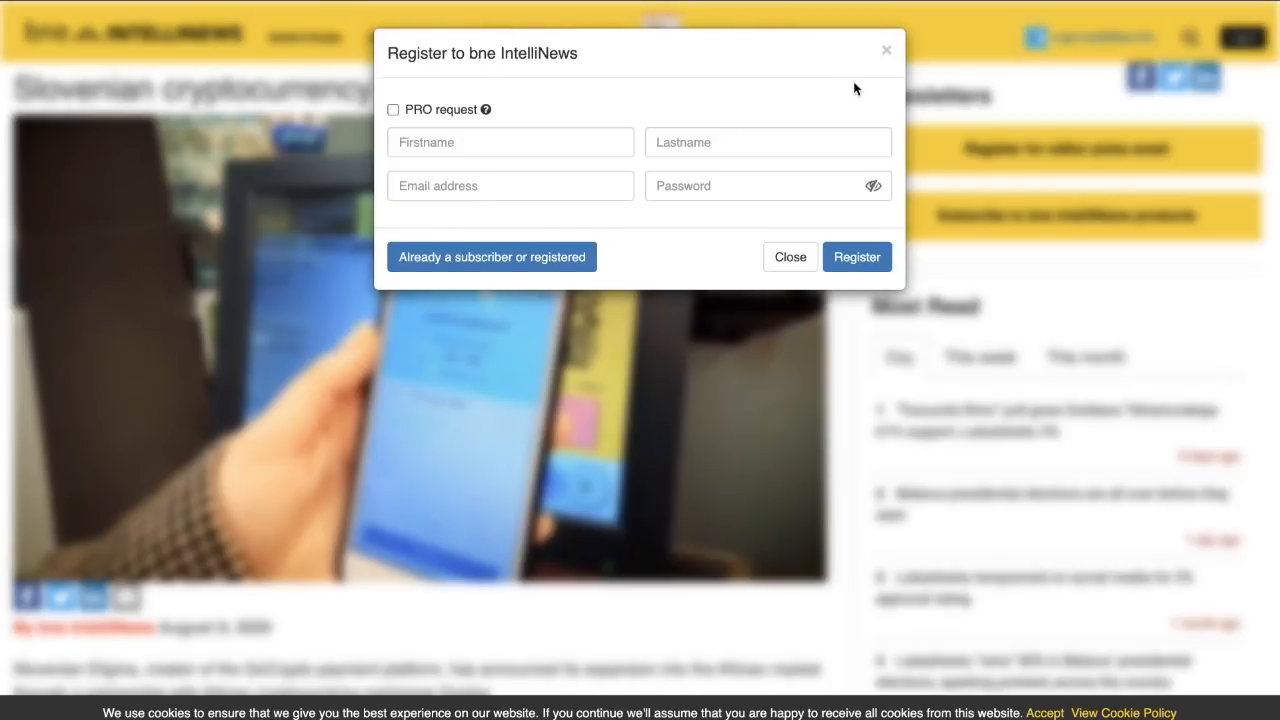
{"action": "mouse_move", "coordinate": [884, 52]}
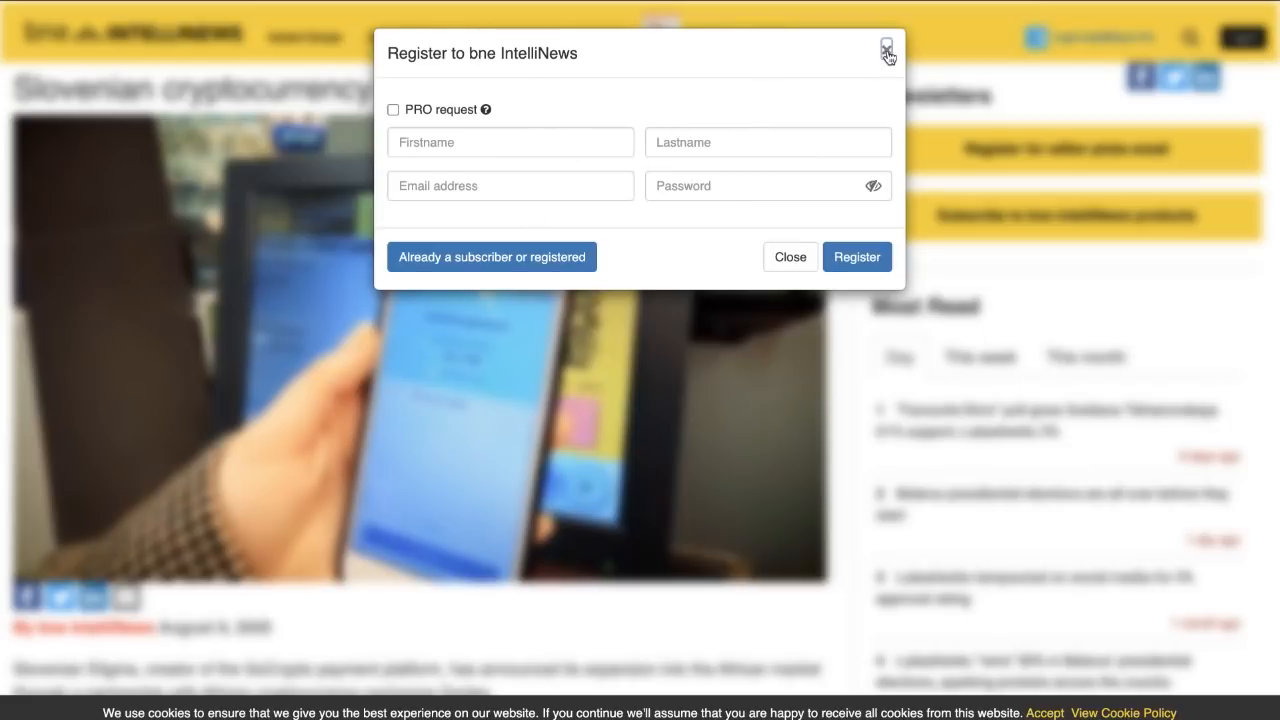
{"action": "left_click", "coordinate": [886, 52]}
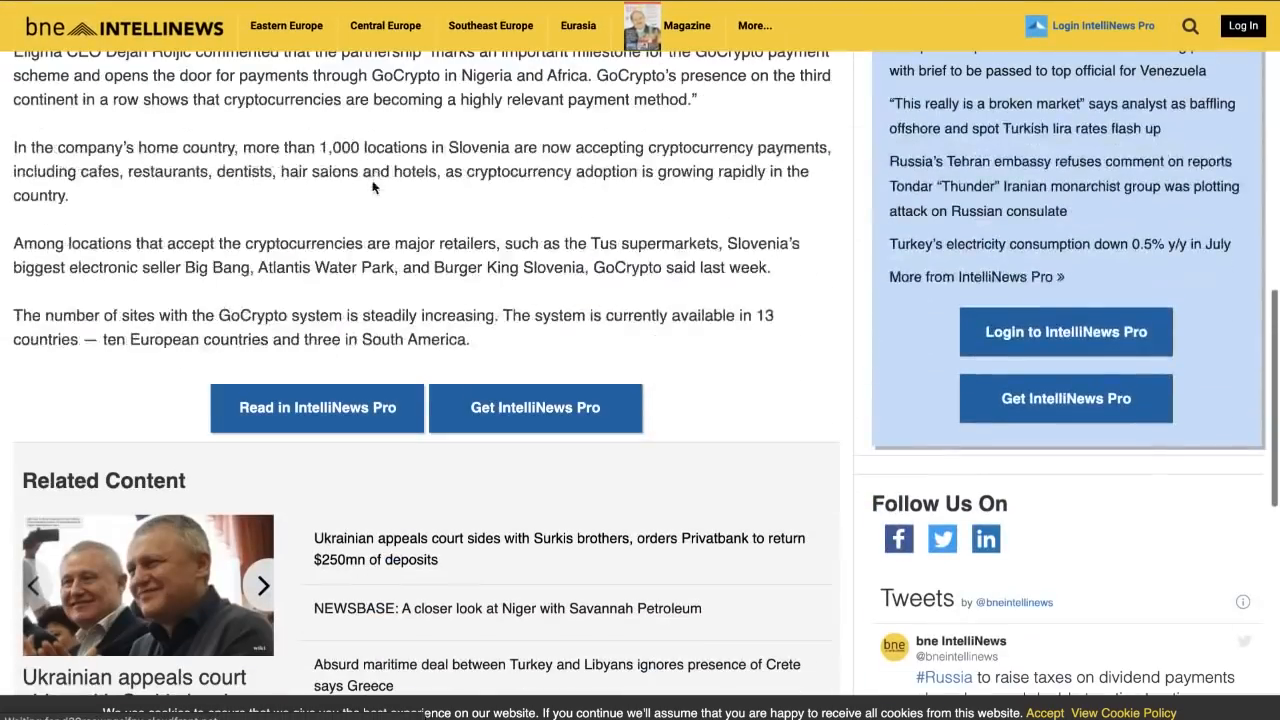
{"action": "scroll", "scroll_direction": "up", "scroll_amount": 3}
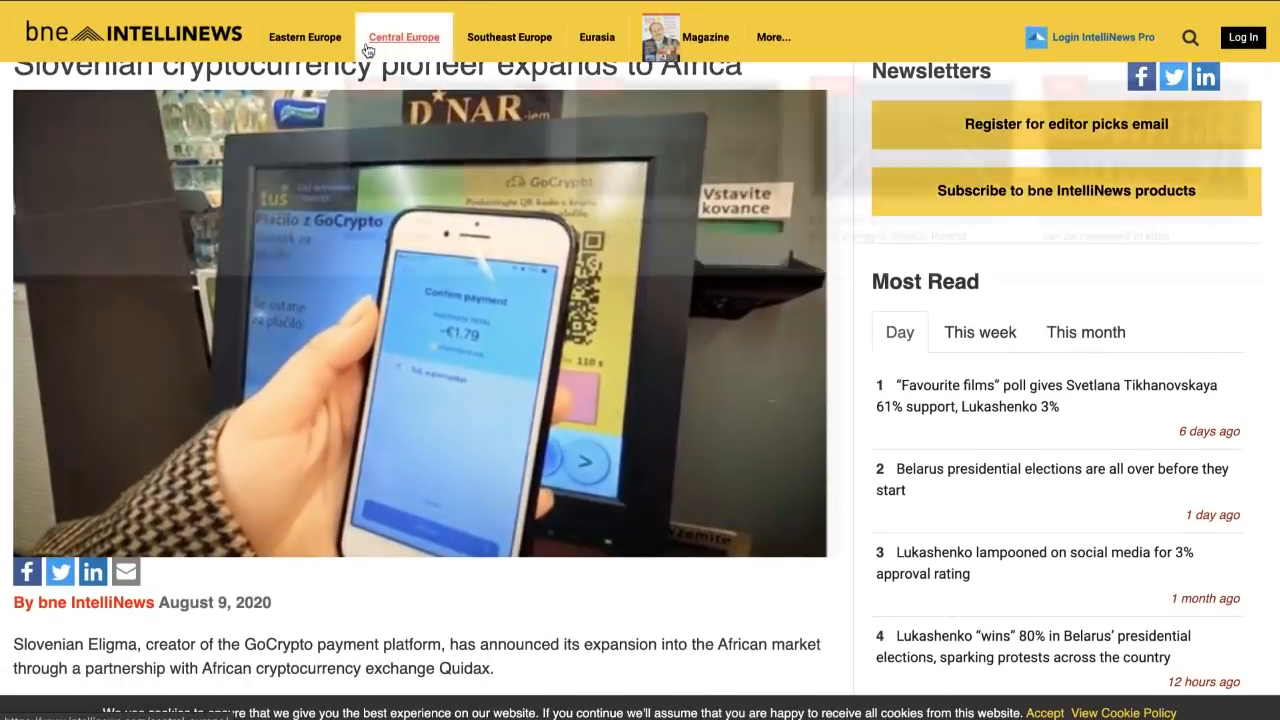
{"action": "scroll", "scroll_direction": "down", "scroll_amount": 3}
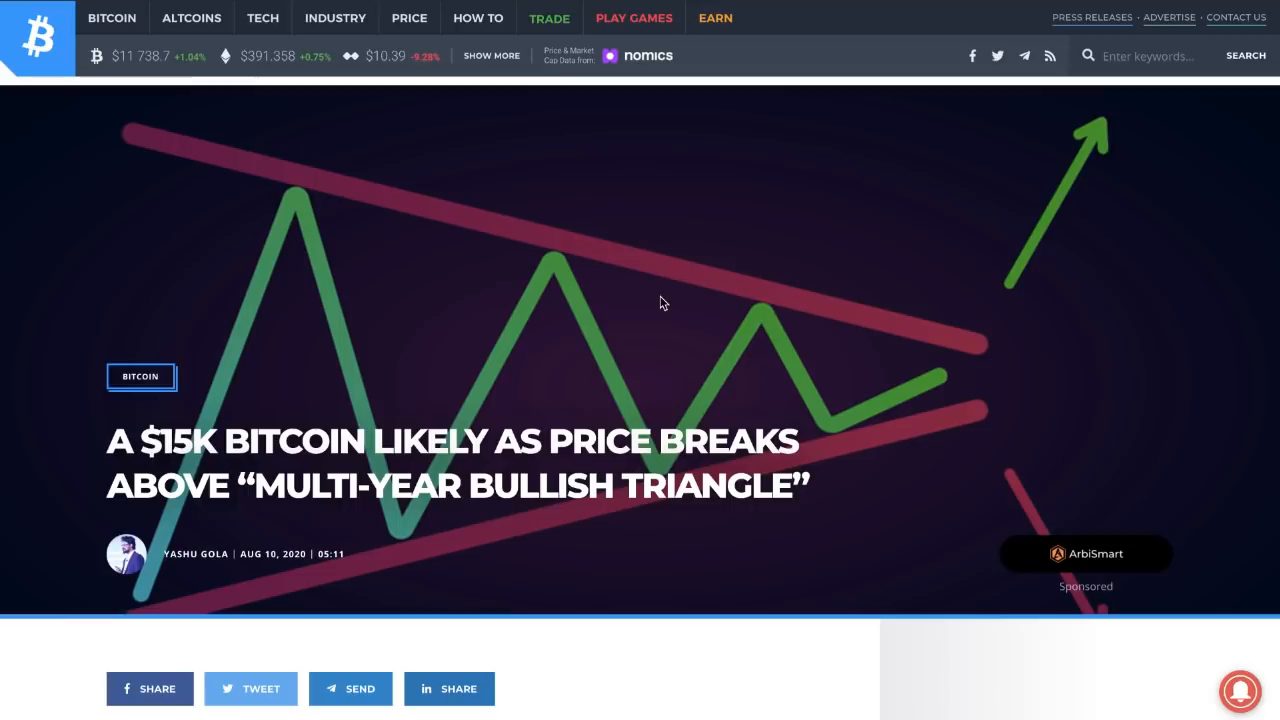
Scroll past the triangle chart to the Max Keiser tweet and 'Inflation Woes' section.
{"action": "scroll", "scroll_direction": "down", "scroll_amount": 3}
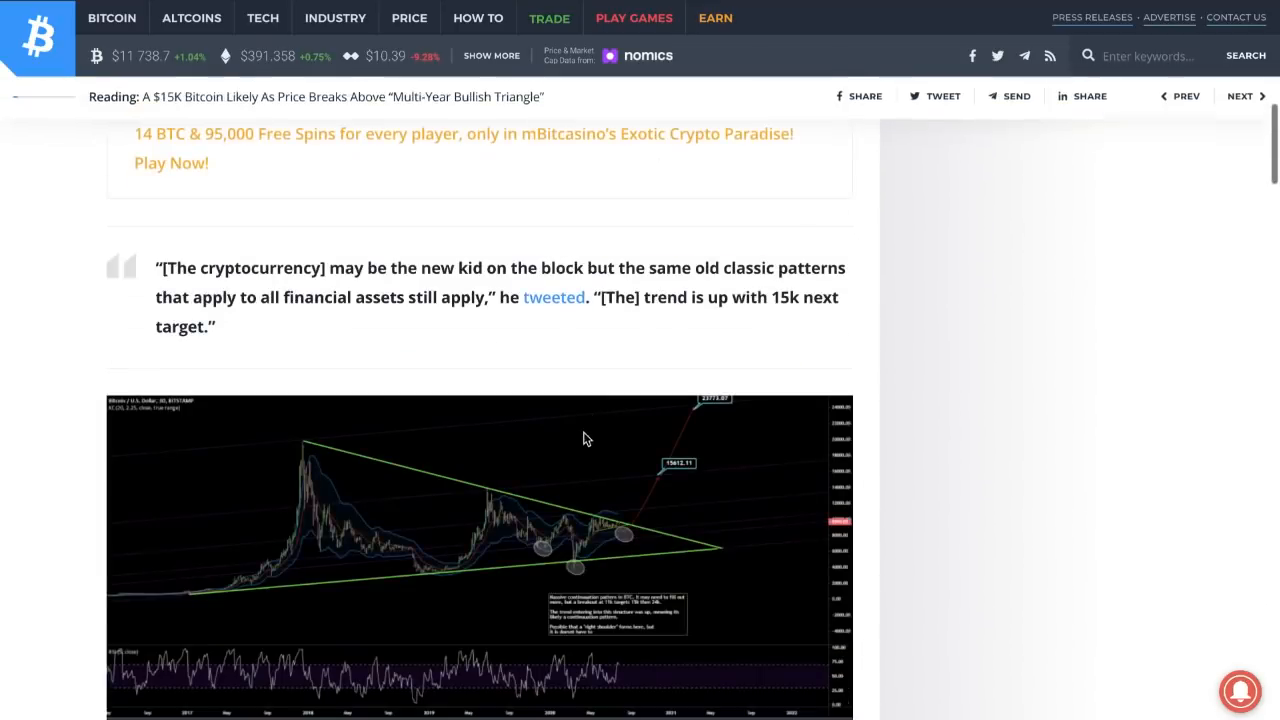
{"action": "scroll", "scroll_direction": "down", "scroll_amount": 3}
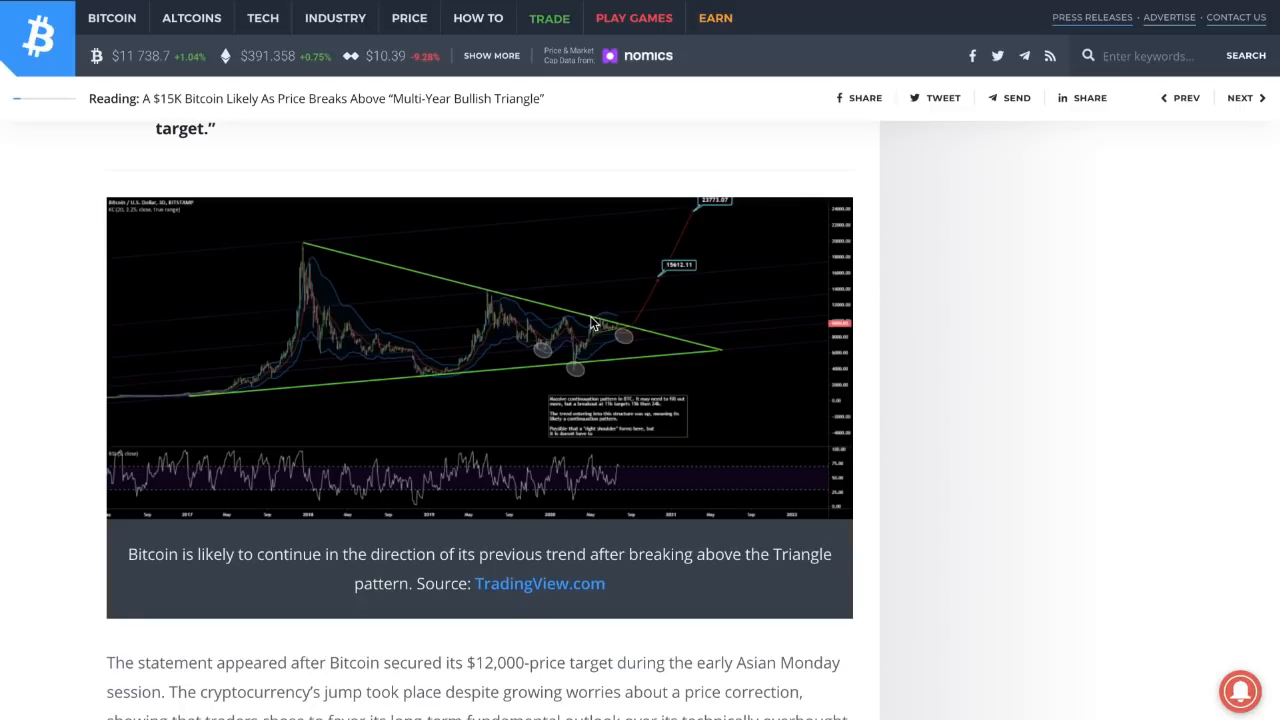
{"action": "scroll", "scroll_direction": "down", "scroll_amount": 3}
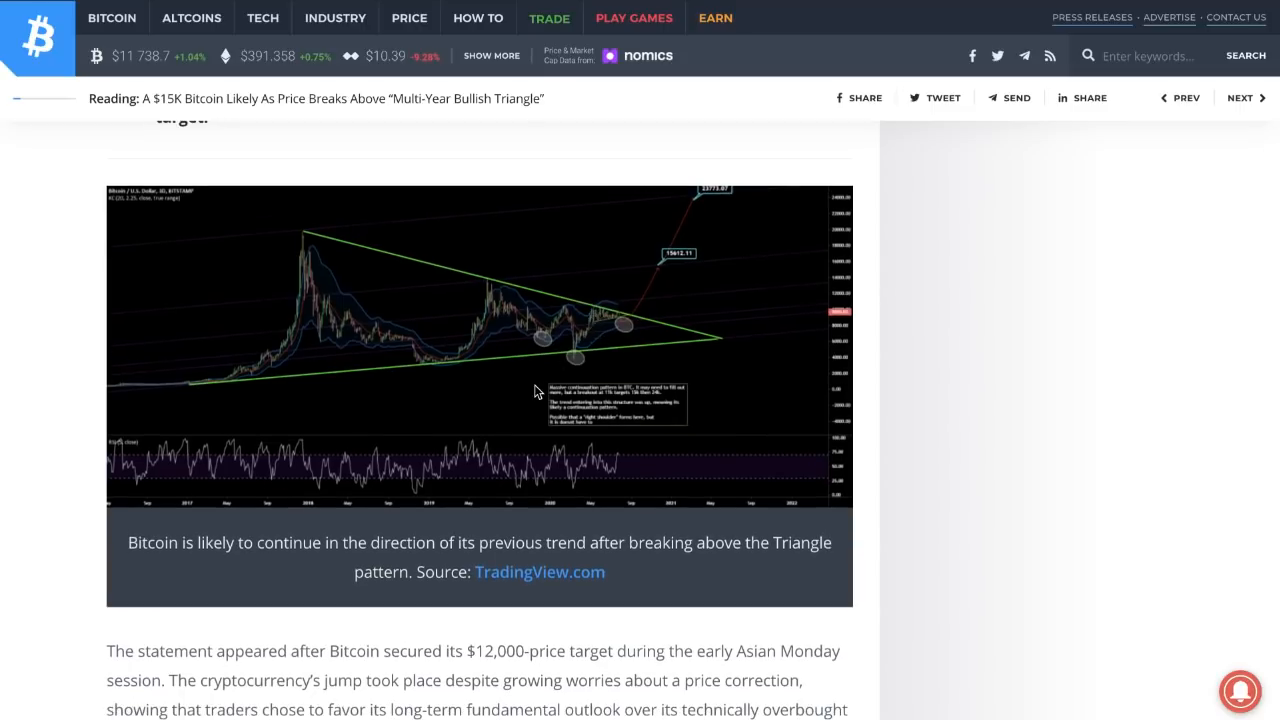
{"action": "scroll", "scroll_direction": "down", "scroll_amount": 3}
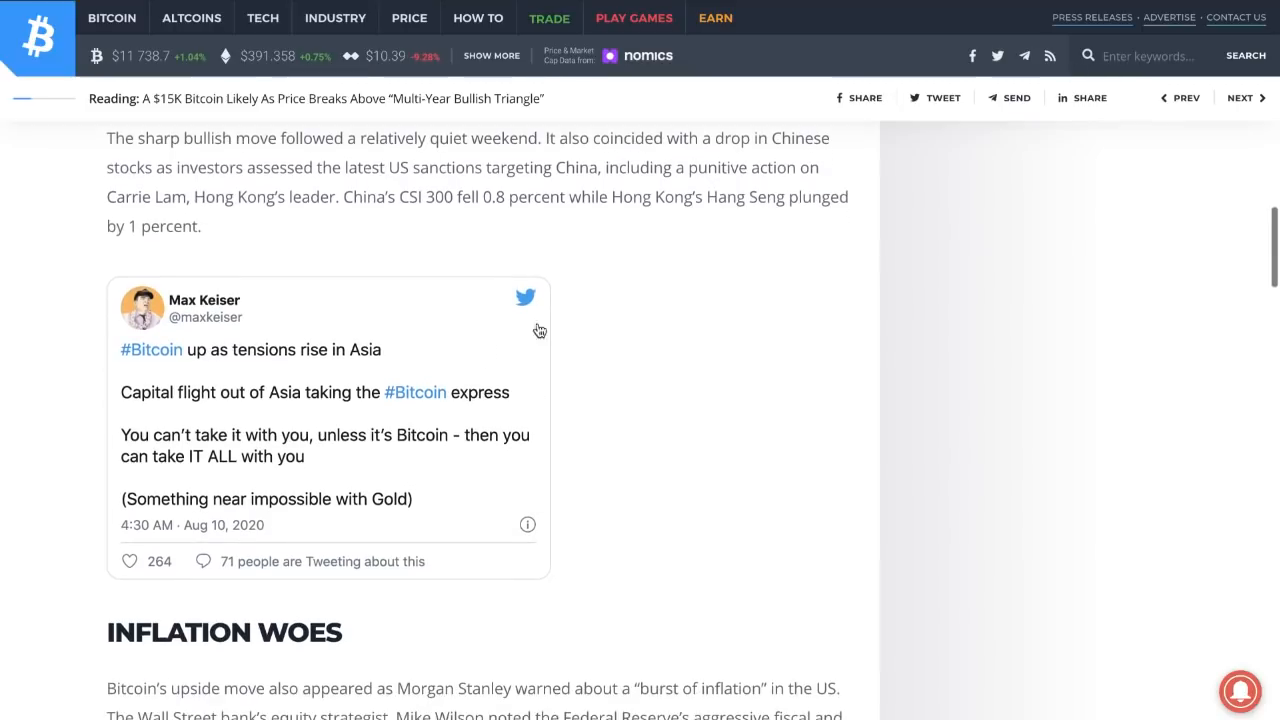
{"action": "mouse_move", "coordinate": [589, 313]}
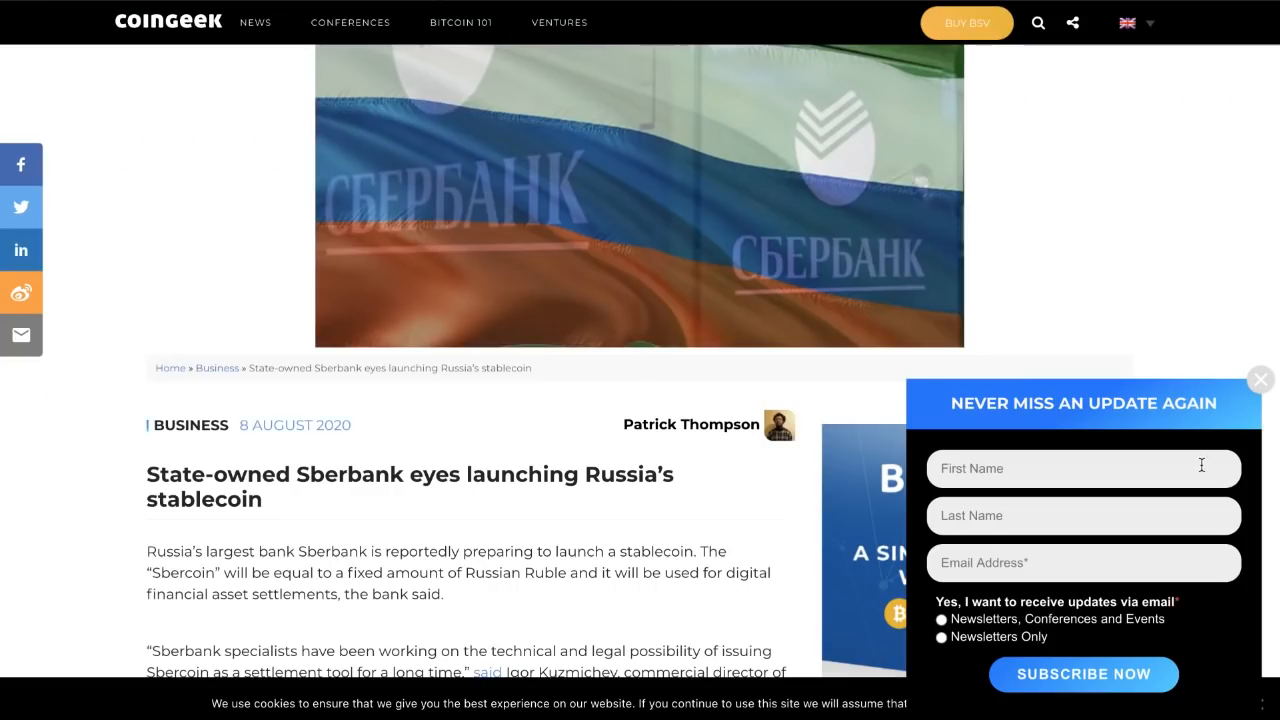
{"action": "mouse_move", "coordinate": [1226, 349]}
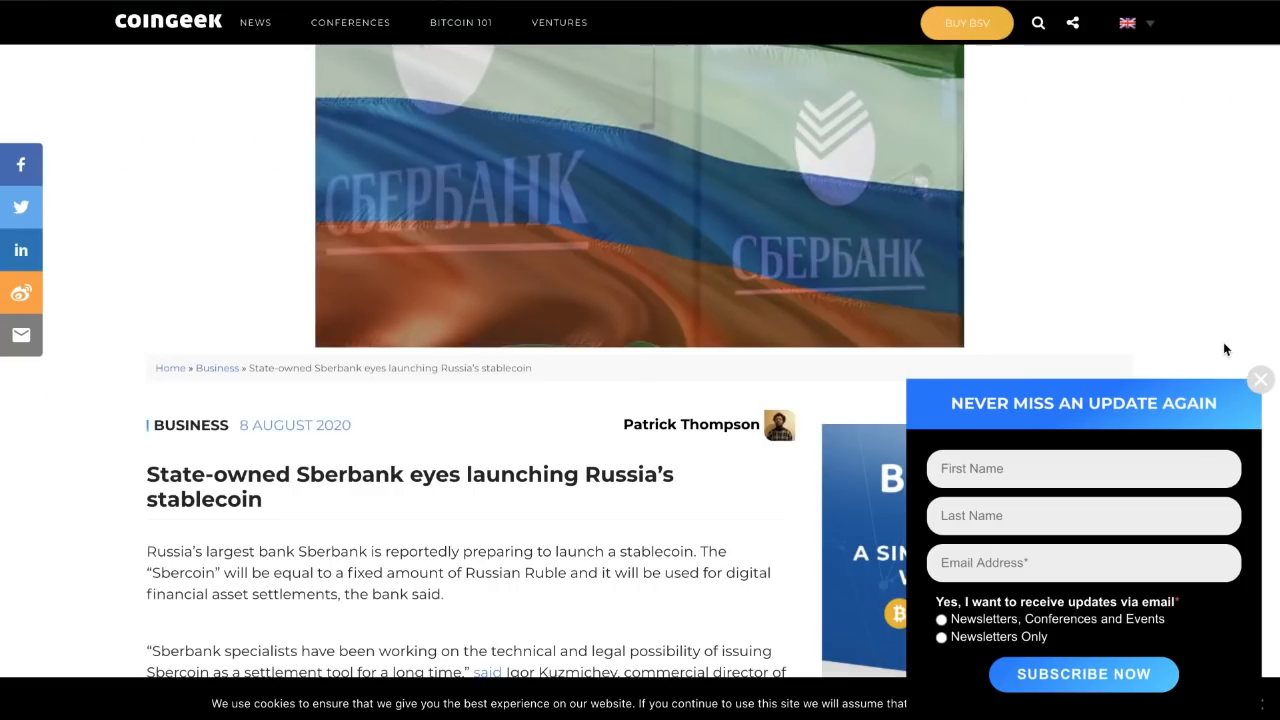
Close the 'Never miss an update again' popup on CoinGeek's Sberbank stablecoin article.
{"action": "left_click", "coordinate": [1260, 379]}
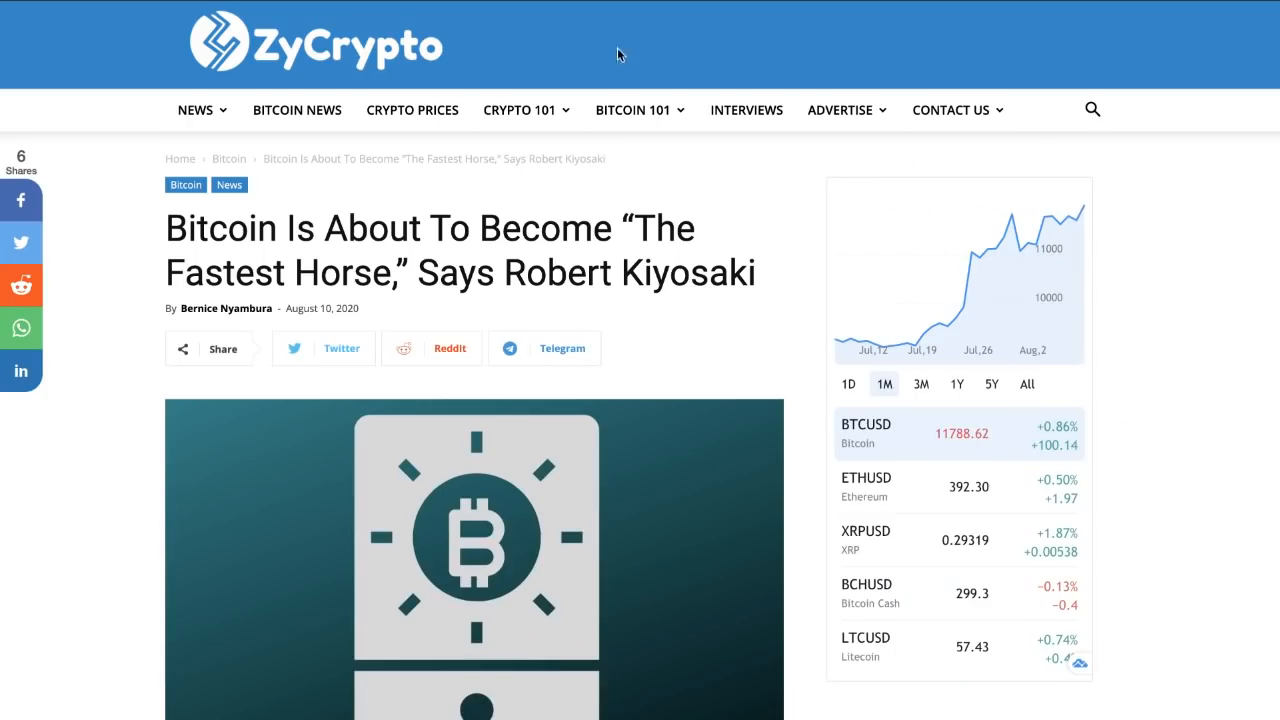
{"action": "mouse_move", "coordinate": [473, 18]}
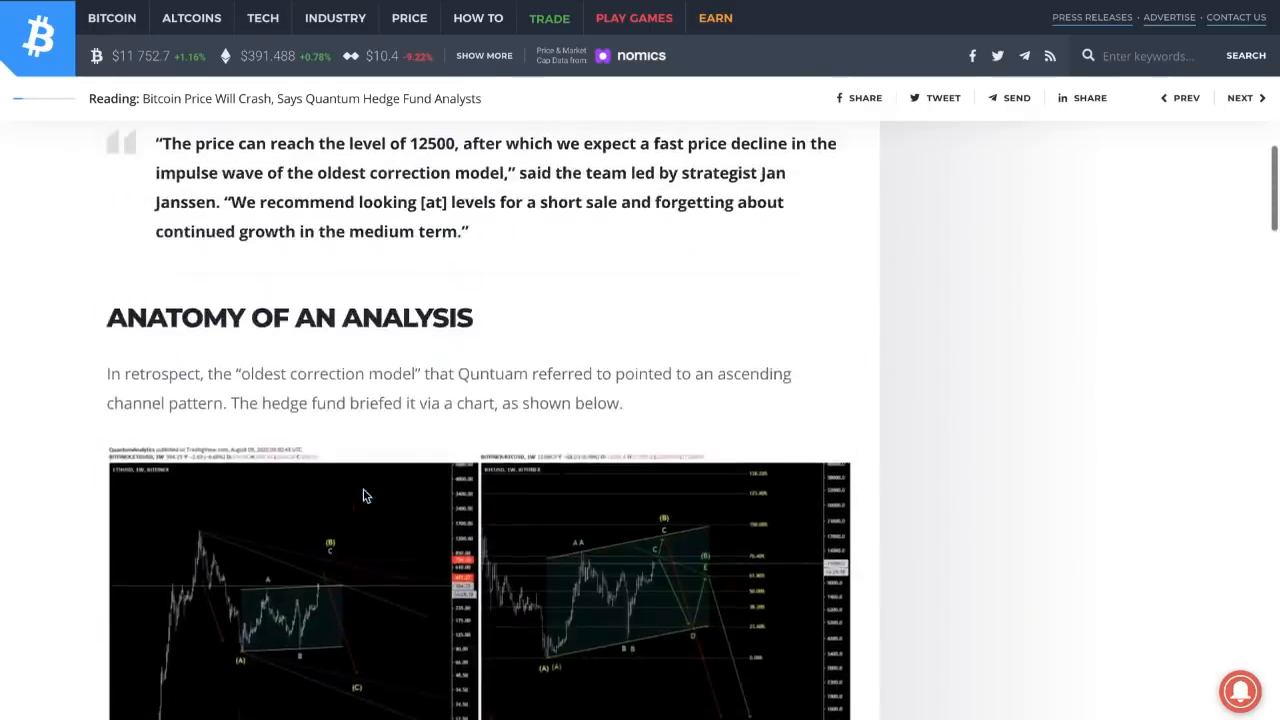
Scroll up to the 'Bitcoin Price Will Crash, Says Quantum Hedge Fund Analysts' headline.
{"action": "scroll", "scroll_direction": "up", "scroll_amount": 3}
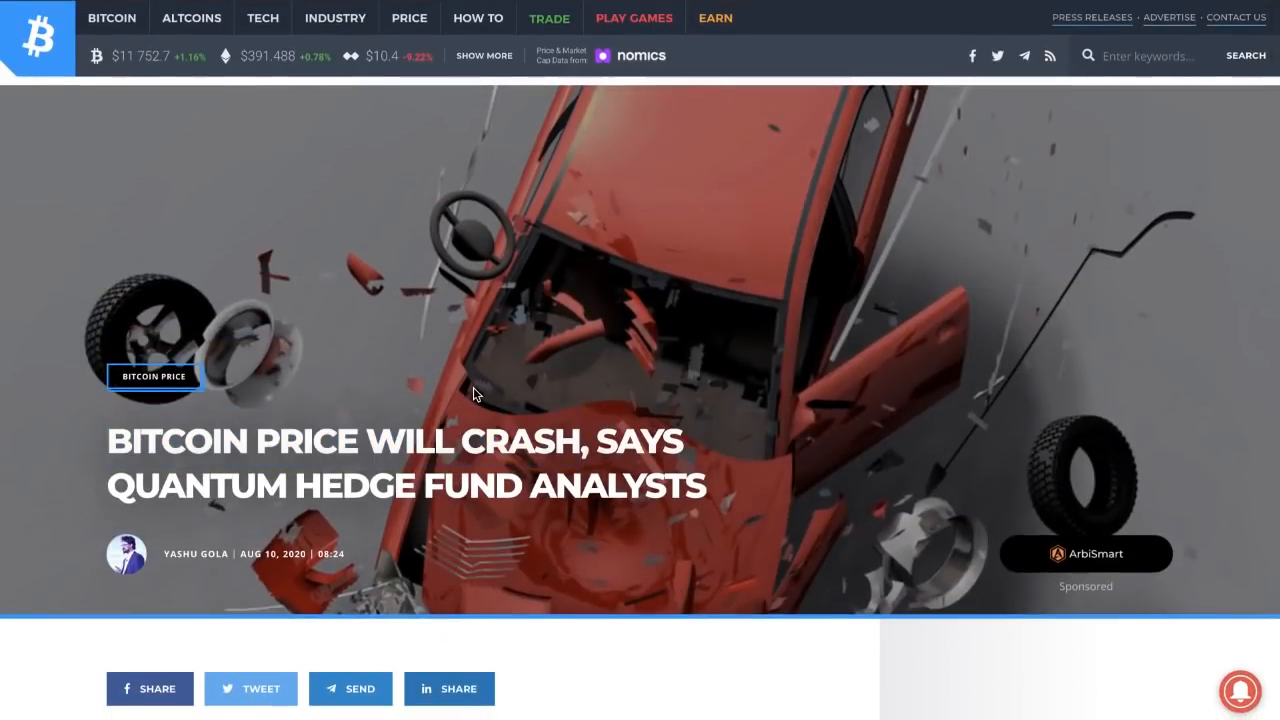